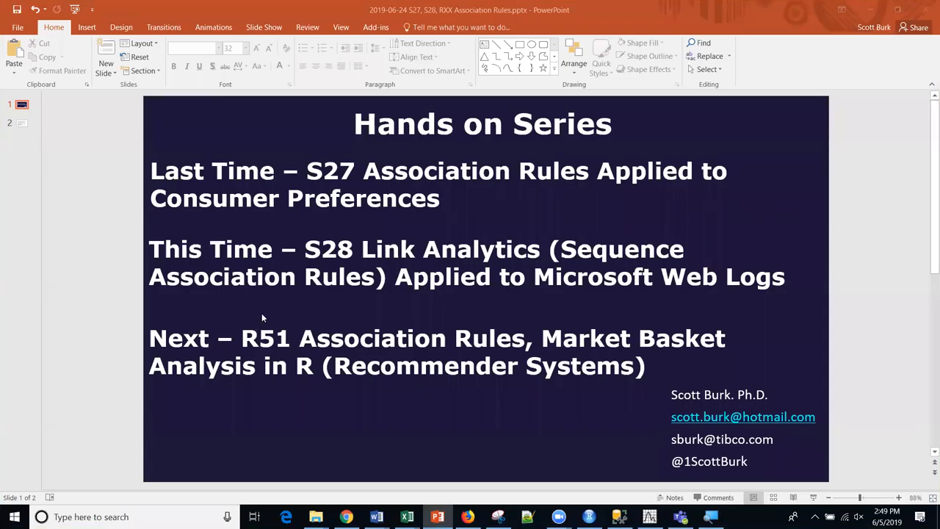
{"action": "mouse_move", "coordinate": [260, 317]}
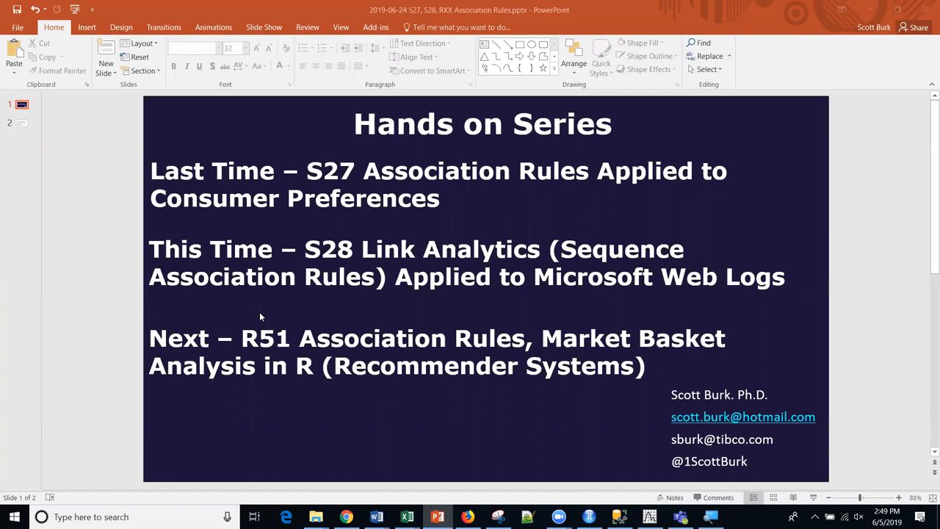
{"action": "mouse_move", "coordinate": [234, 385]}
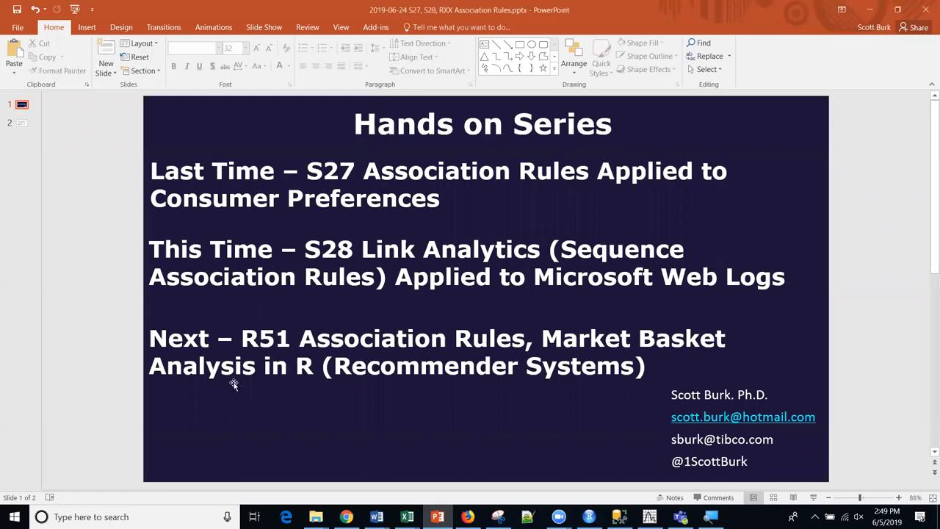
{"action": "mouse_move", "coordinate": [324, 344]}
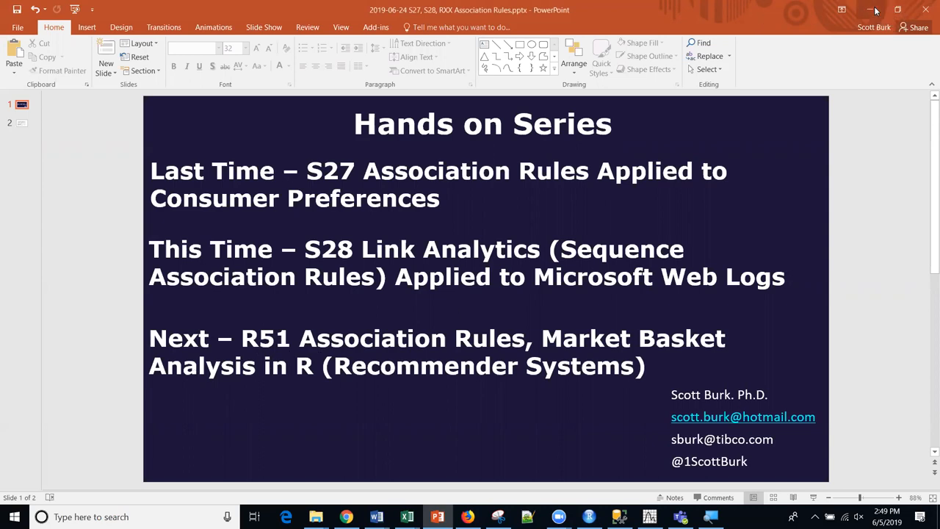
- Switch from the slides to RStudio and focus the GroceryAssociation.R script near its library lines
{"action": "left_click", "coordinate": [588, 518]}
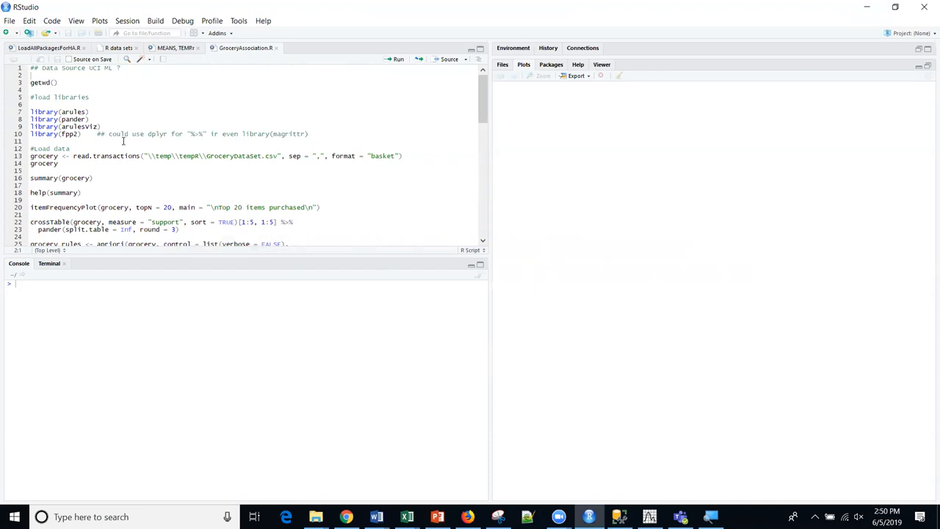
{"action": "mouse_move", "coordinate": [120, 146]}
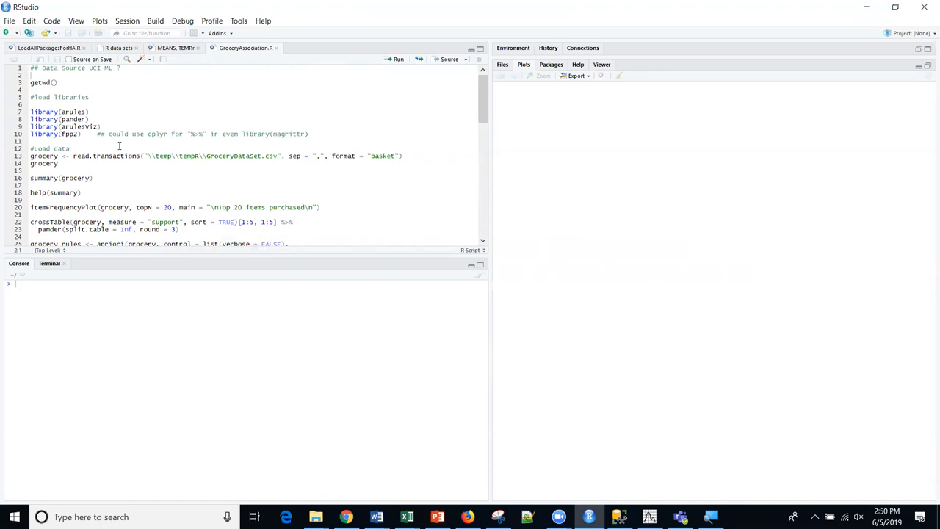
{"action": "left_click", "coordinate": [312, 134]}
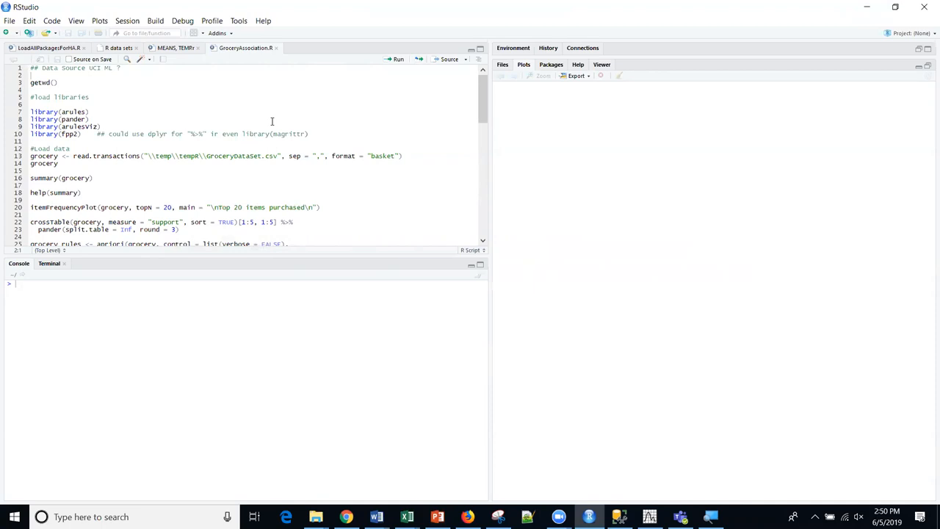
{"action": "mouse_move", "coordinate": [269, 120]}
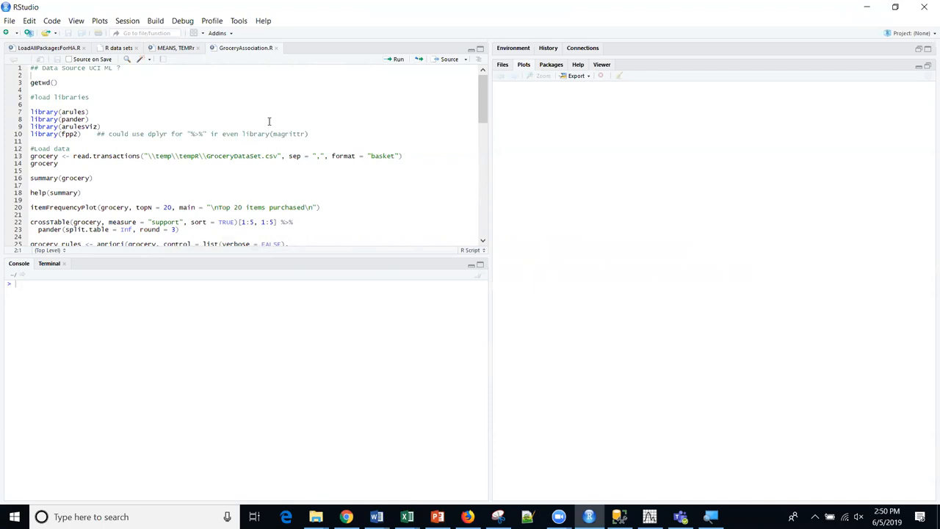
{"action": "mouse_move", "coordinate": [119, 126]}
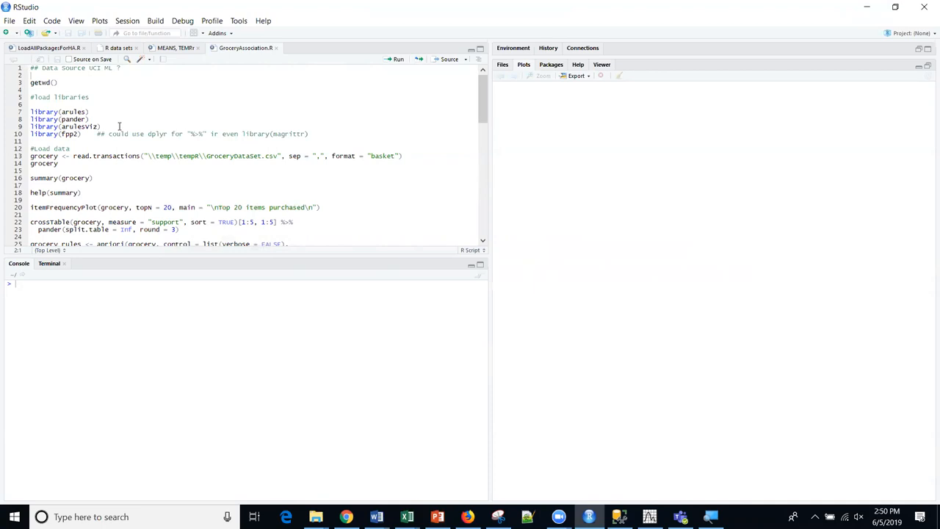
{"action": "left_click", "coordinate": [14, 517]}
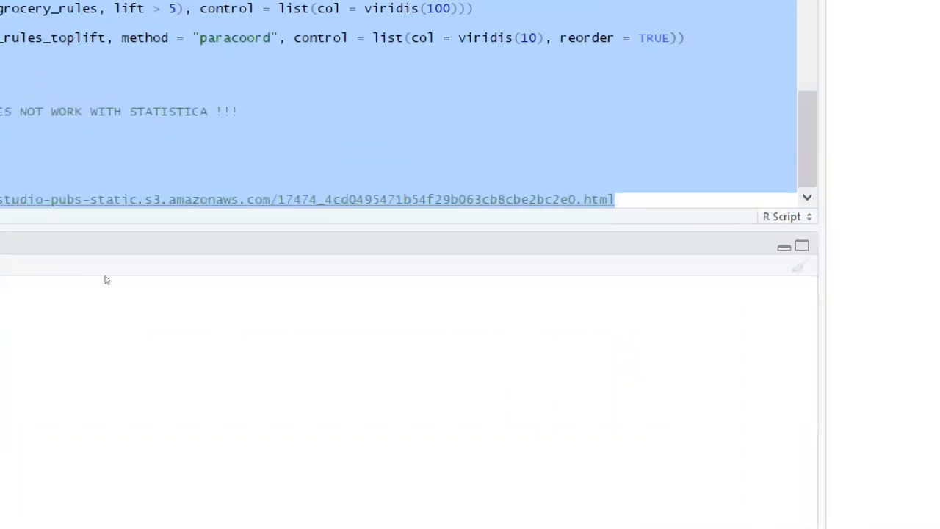
{"action": "mouse_move", "coordinate": [227, 226]}
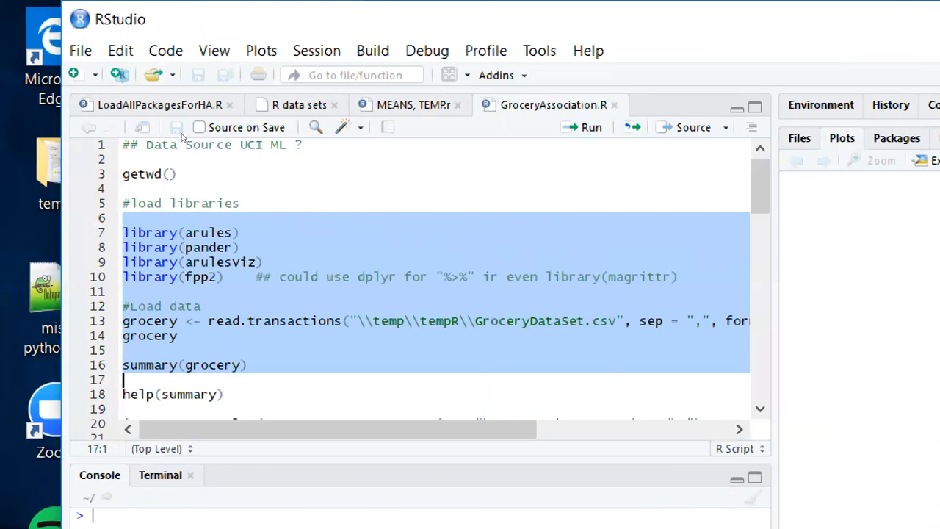
{"action": "mouse_move", "coordinate": [152, 123]}
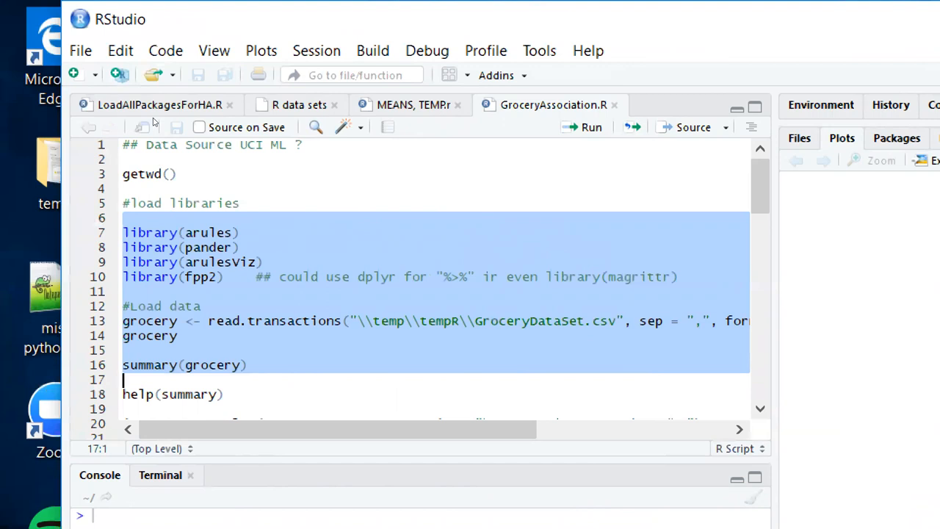
- Run the library calls arules, pander and the rest through fpp2 from the script top
{"action": "left_click", "coordinate": [243, 233]}
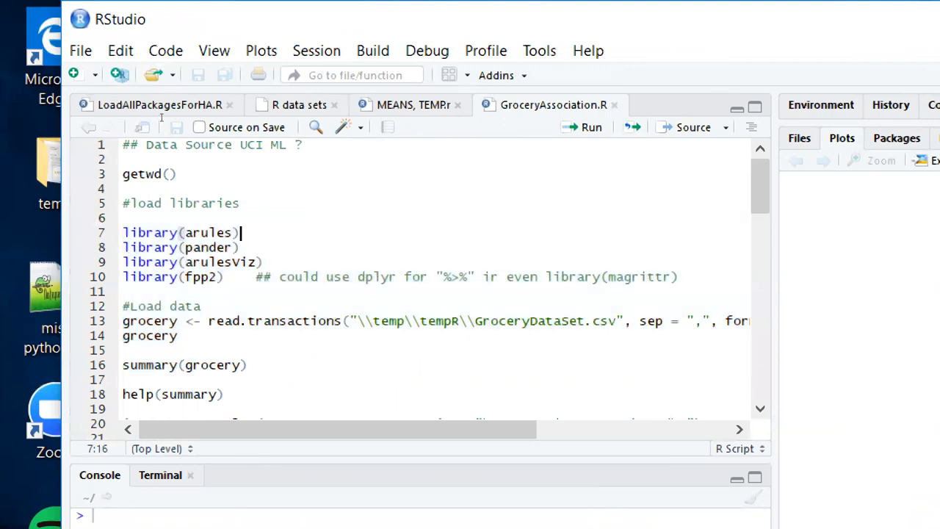
{"action": "left_click", "coordinate": [582, 127]}
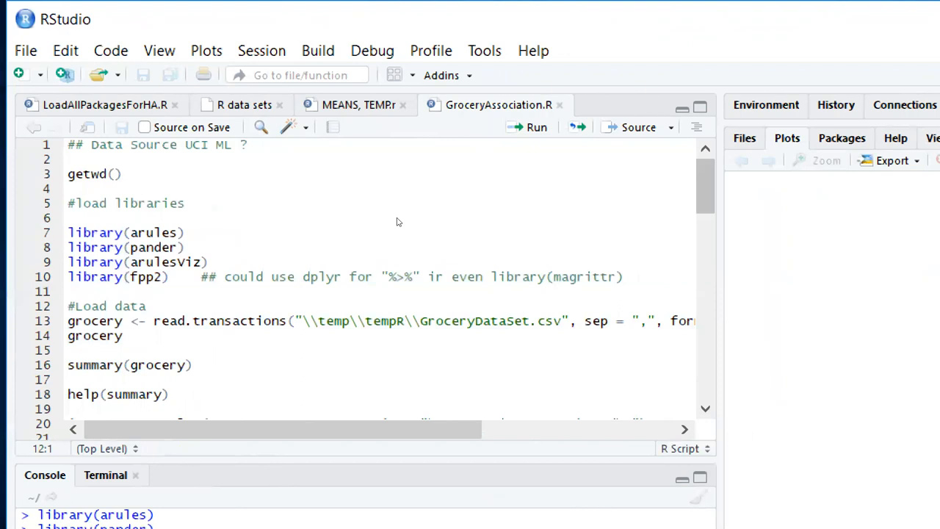
{"action": "mouse_move", "coordinate": [394, 88]}
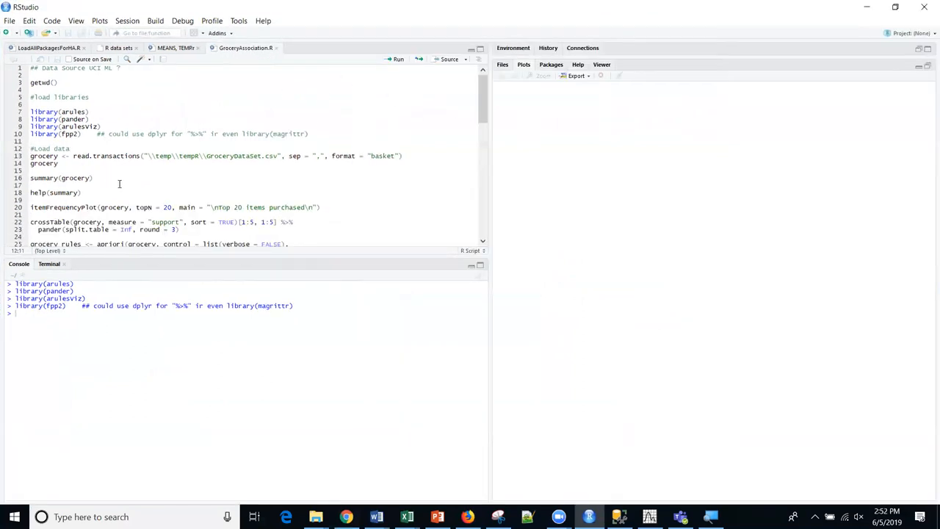
- Run read.transactions on GroceryDataSet.csv, giving 9835 transactions and 169 items
{"action": "left_click", "coordinate": [205, 155]}
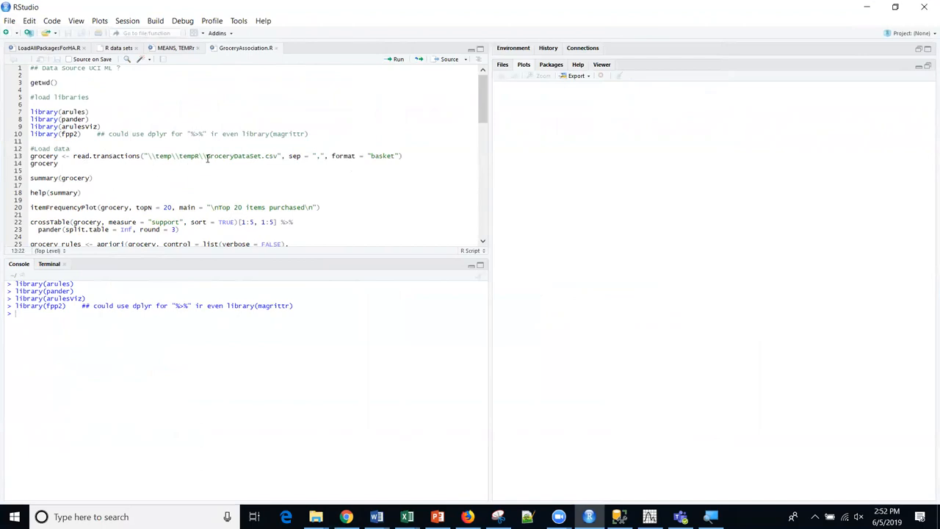
{"action": "double_click", "coordinate": [223, 156]}
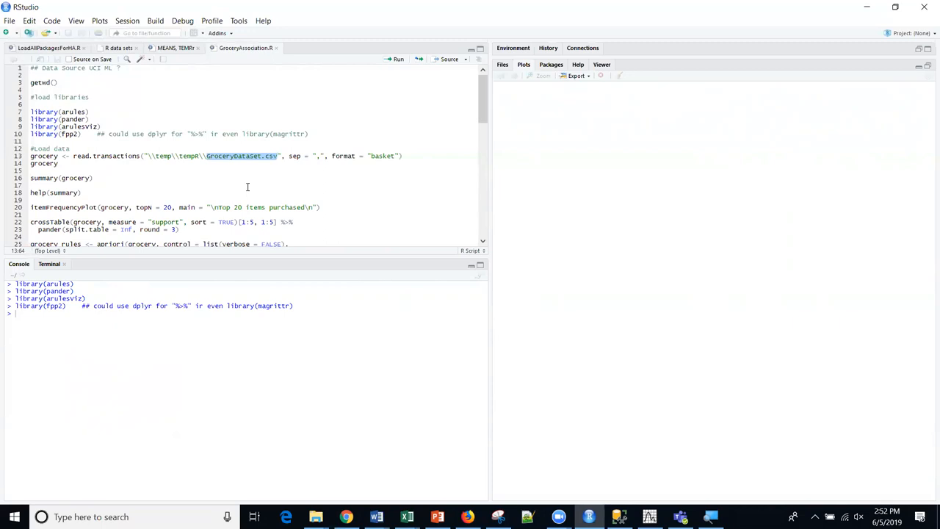
{"action": "mouse_move", "coordinate": [169, 179]}
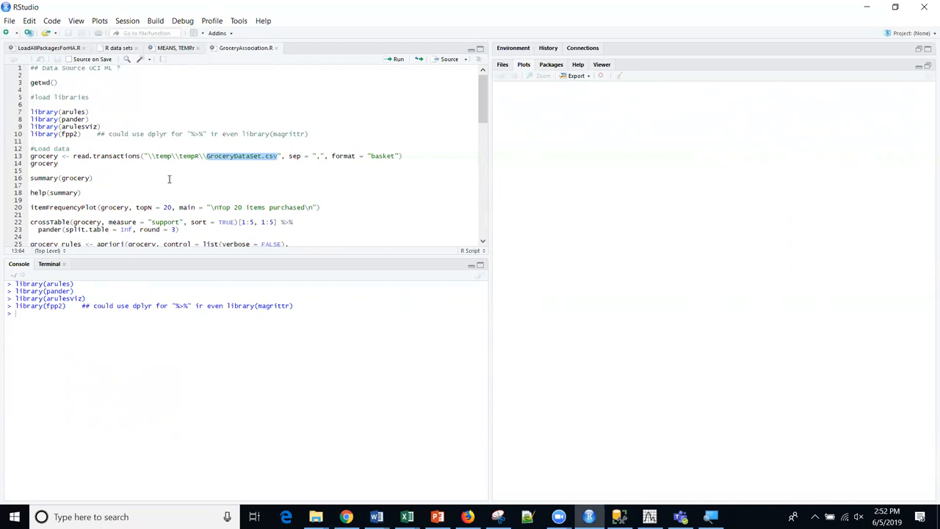
{"action": "left_click", "coordinate": [195, 156]}
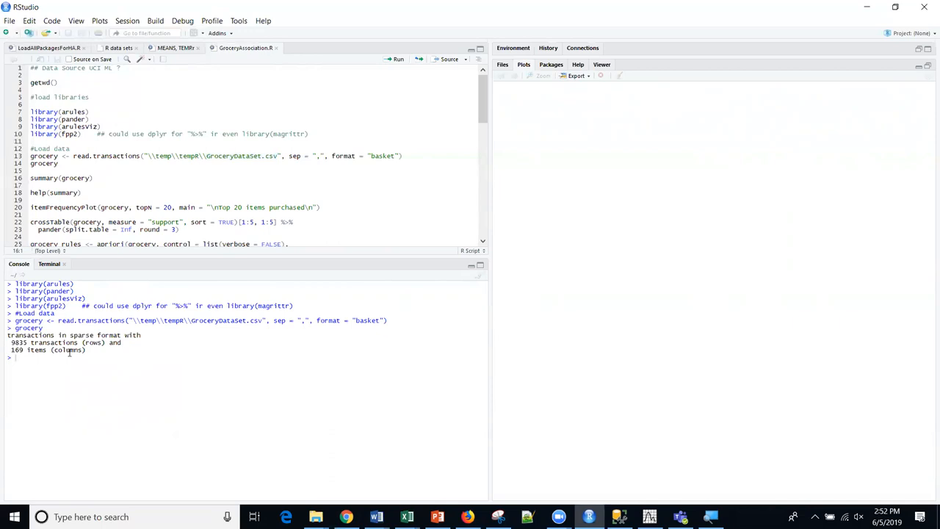
{"action": "mouse_move", "coordinate": [170, 339]}
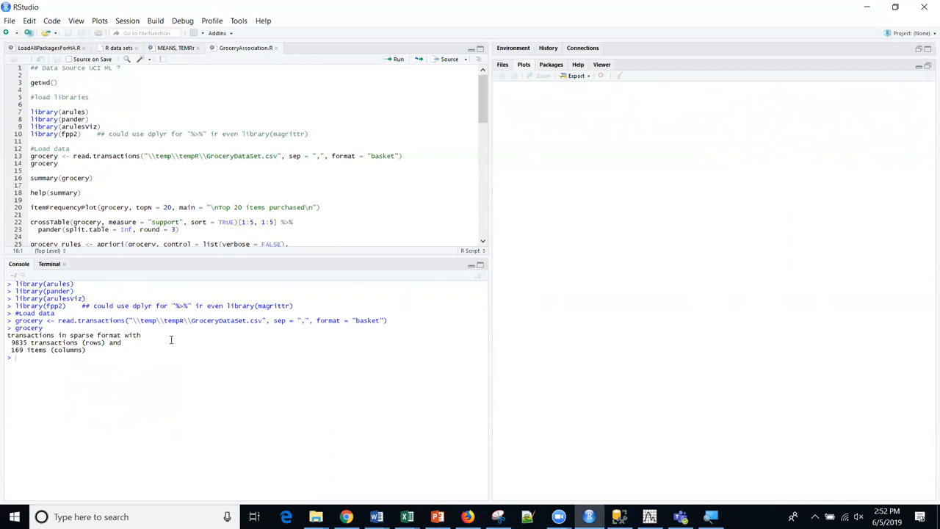
{"action": "mouse_move", "coordinate": [139, 346]}
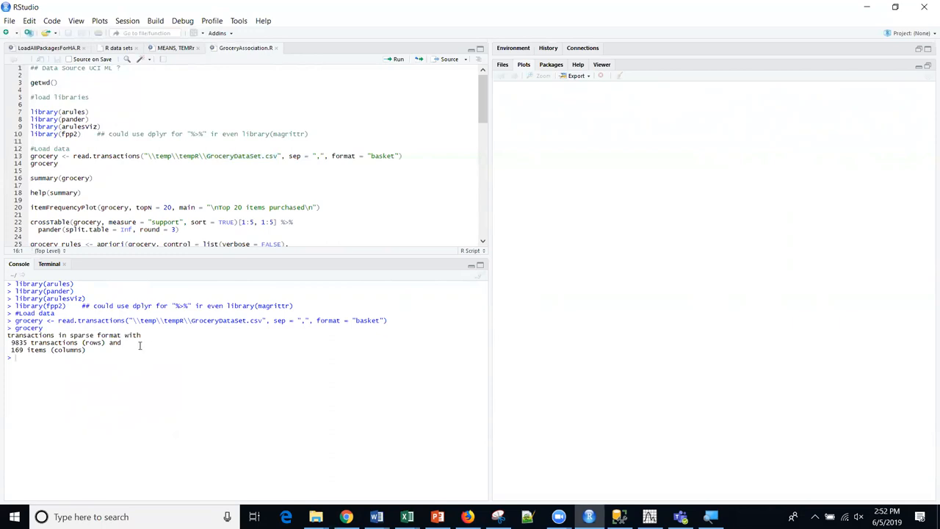
{"action": "mouse_move", "coordinate": [141, 345]}
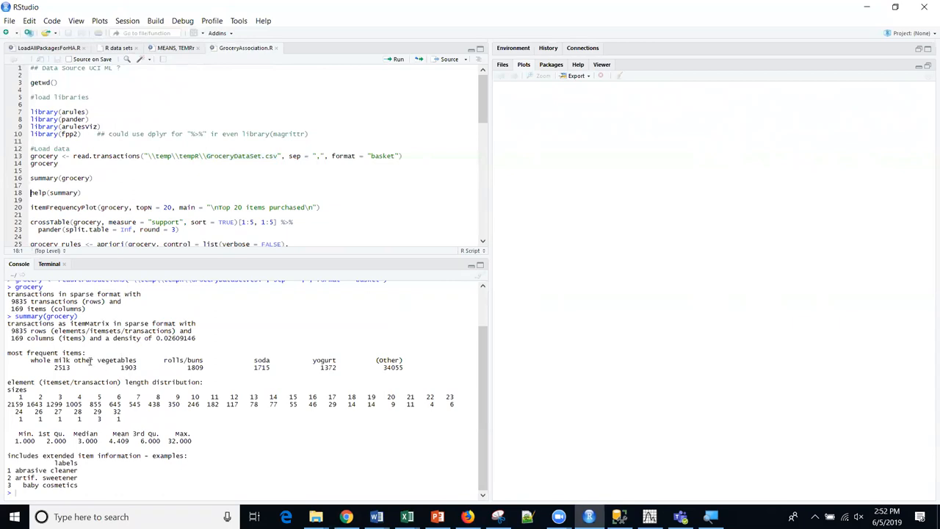
{"action": "mouse_move", "coordinate": [109, 352]}
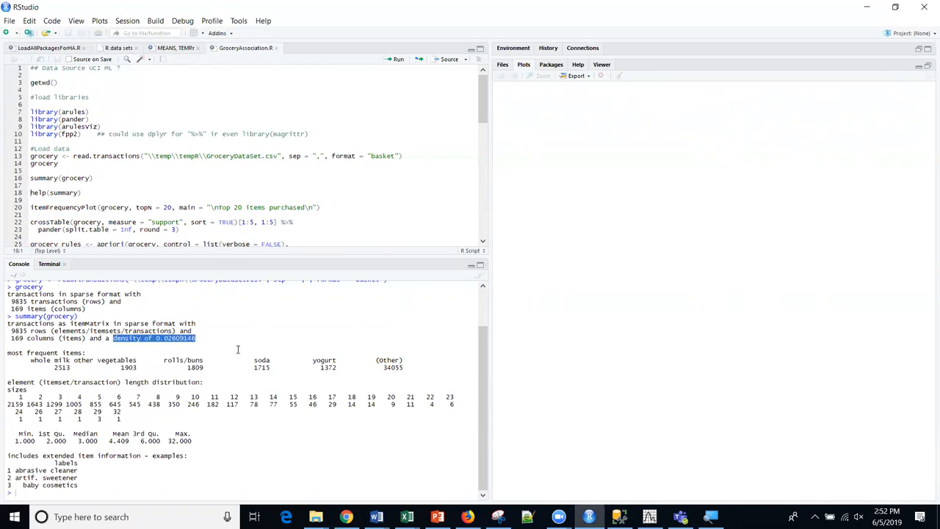
{"action": "mouse_move", "coordinate": [237, 349]}
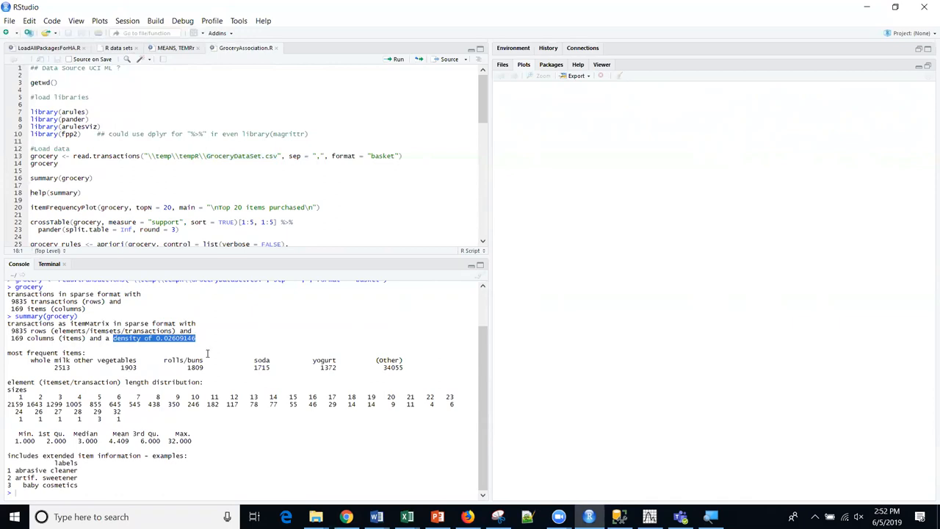
{"action": "mouse_move", "coordinate": [68, 367]}
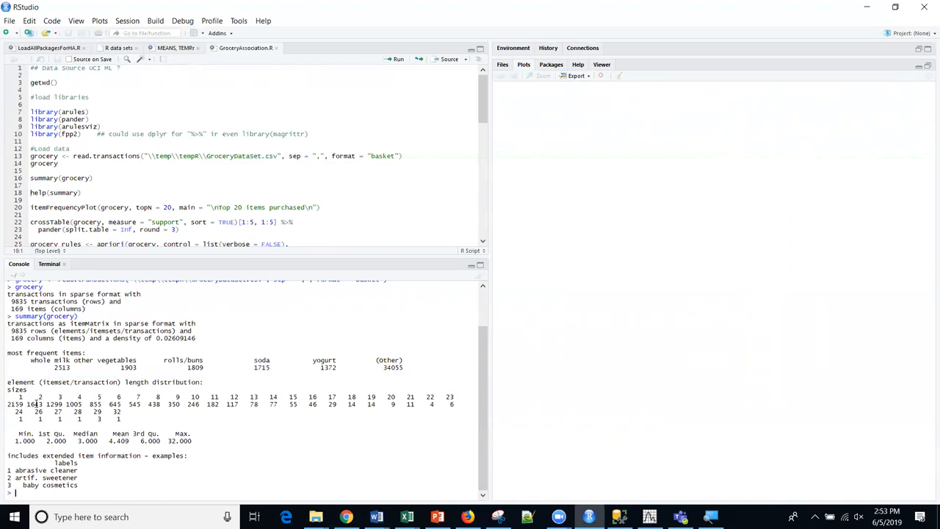
- Review summary(grocery) highlighting the 9835 transaction count, then switch over to Excel
{"action": "double_click", "coordinate": [35, 404]}
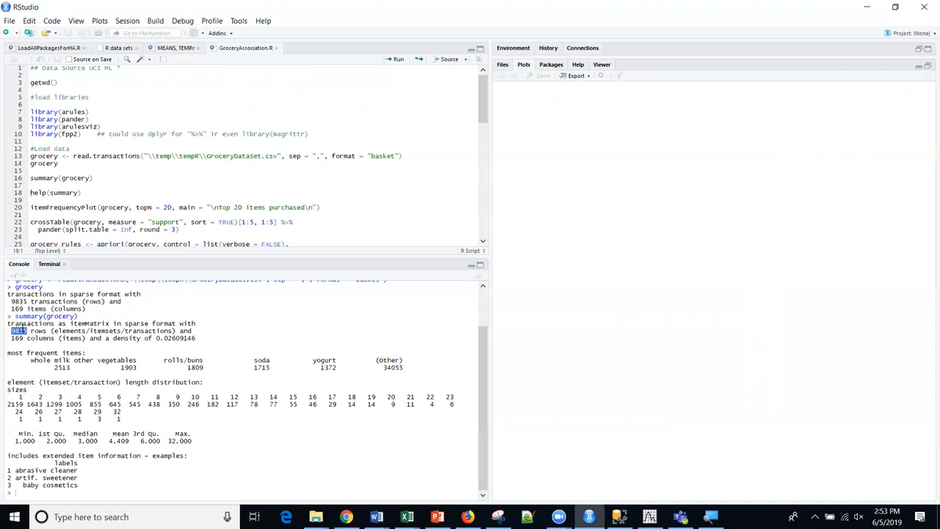
{"action": "mouse_move", "coordinate": [215, 437]}
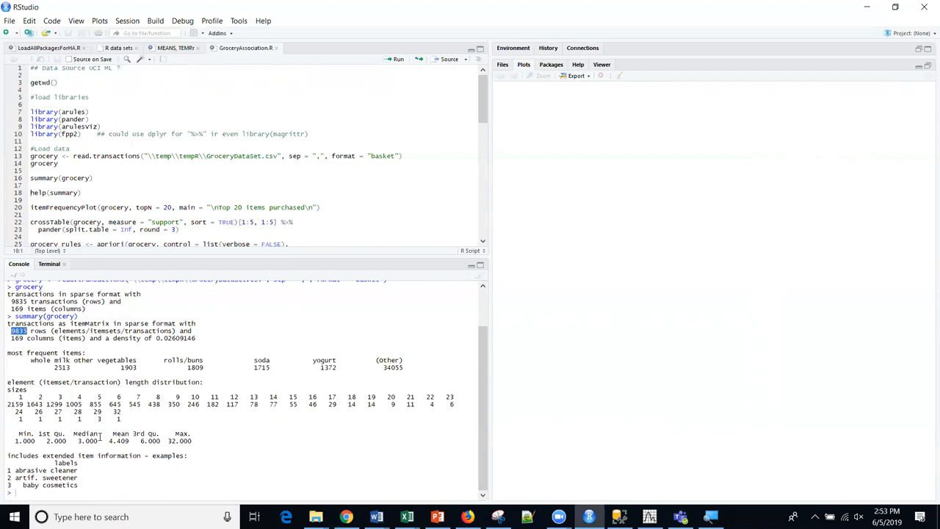
{"action": "mouse_move", "coordinate": [96, 439]}
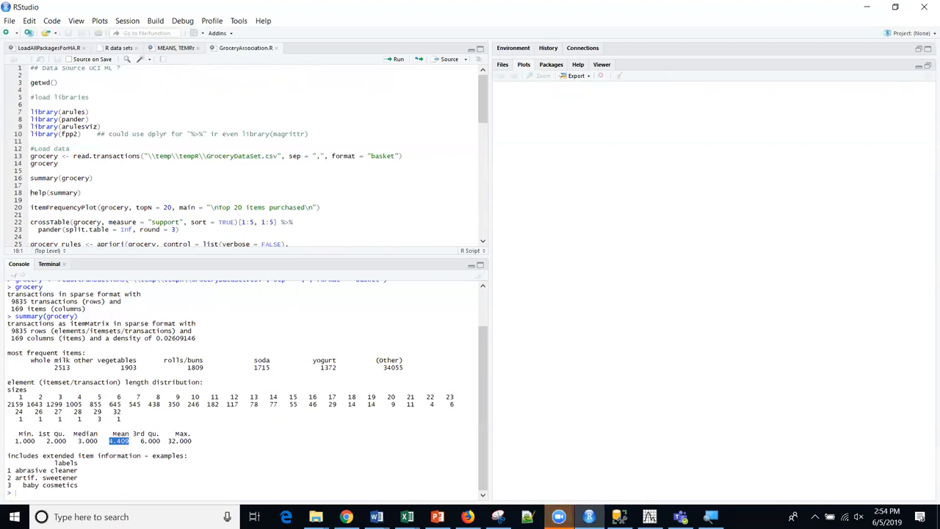
{"action": "left_click", "coordinate": [406, 517]}
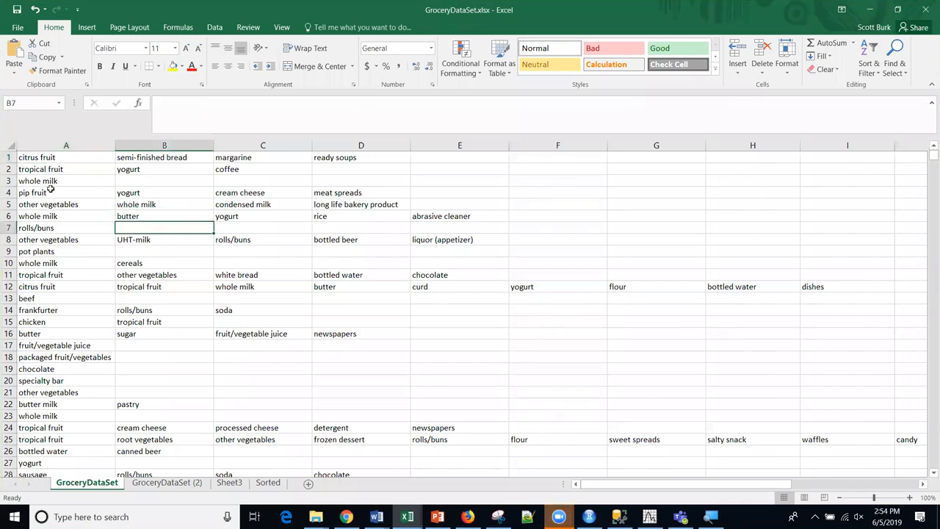
- Inspect individual basket items across the first rows of GroceryDataSet, one basket per row
{"action": "left_click", "coordinate": [66, 157]}
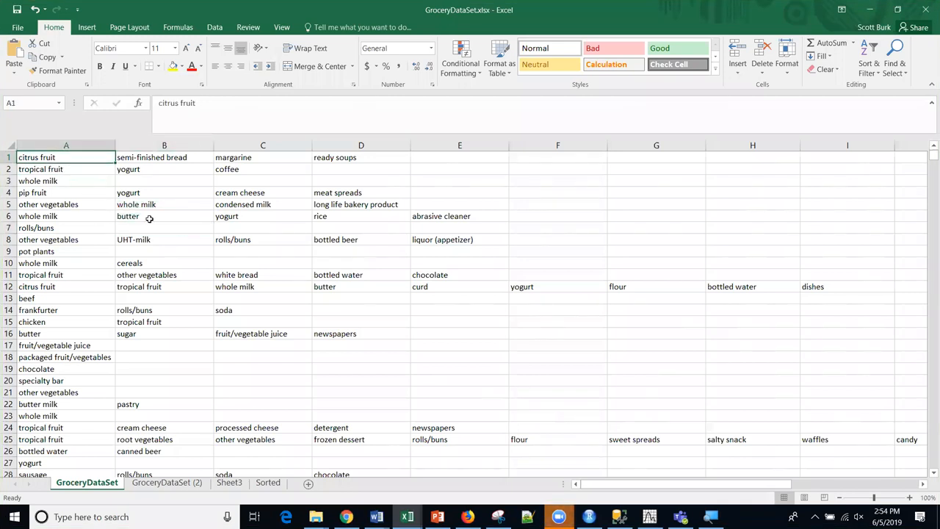
{"action": "left_click", "coordinate": [165, 157]}
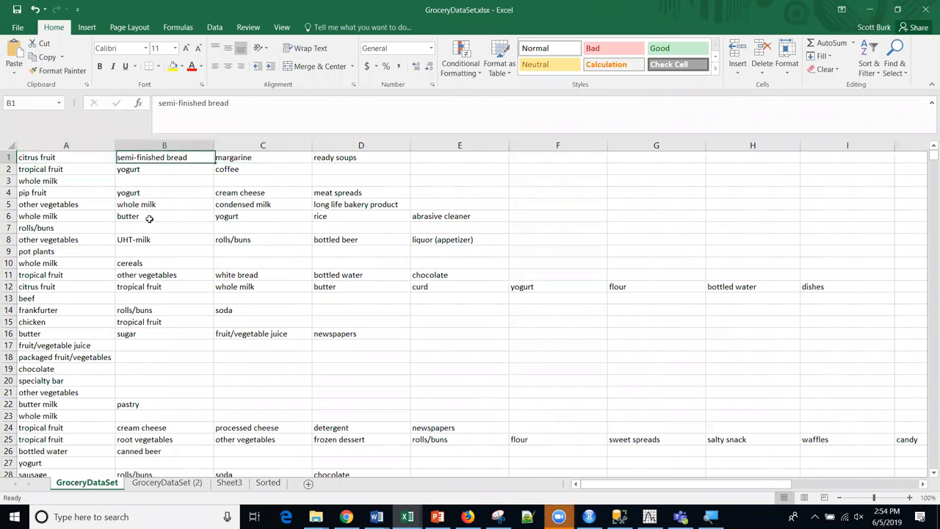
{"action": "left_click", "coordinate": [66, 239]}
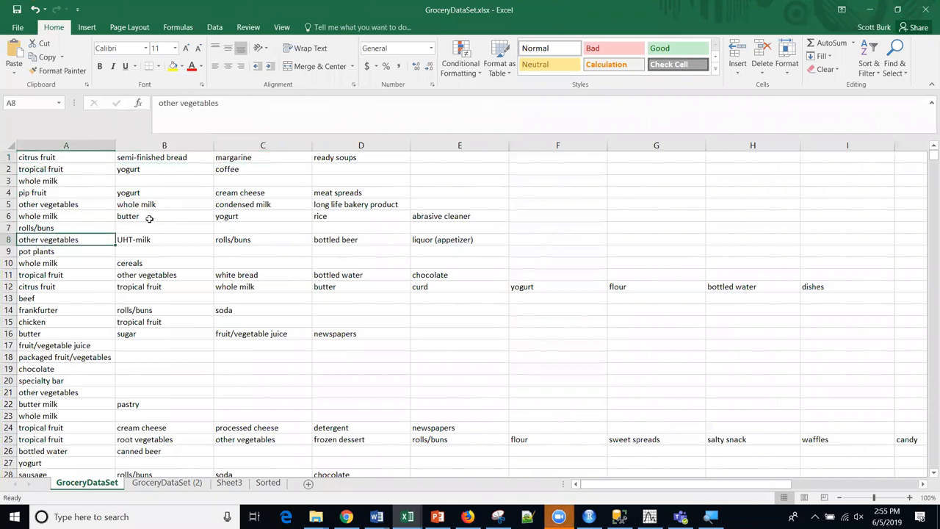
{"action": "left_click", "coordinate": [66, 169]}
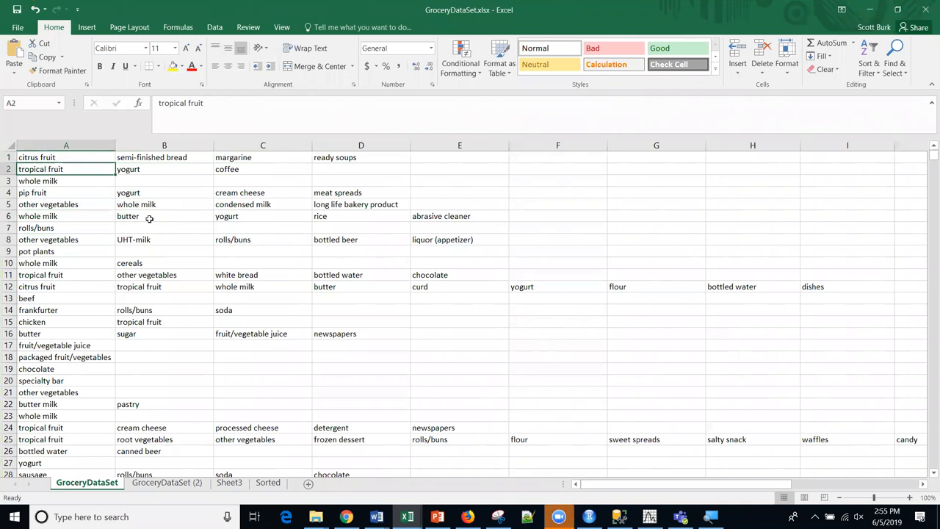
{"action": "left_click", "coordinate": [65, 157]}
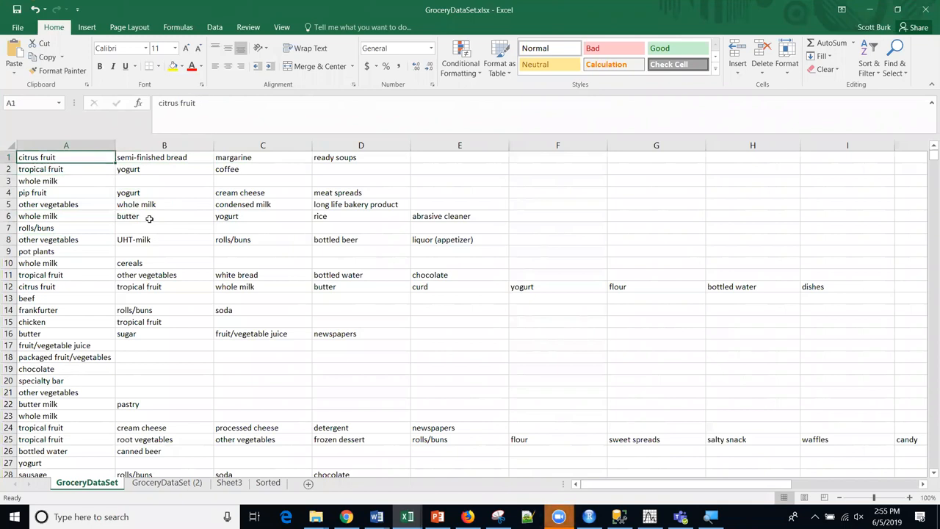
{"action": "left_click", "coordinate": [65, 169]}
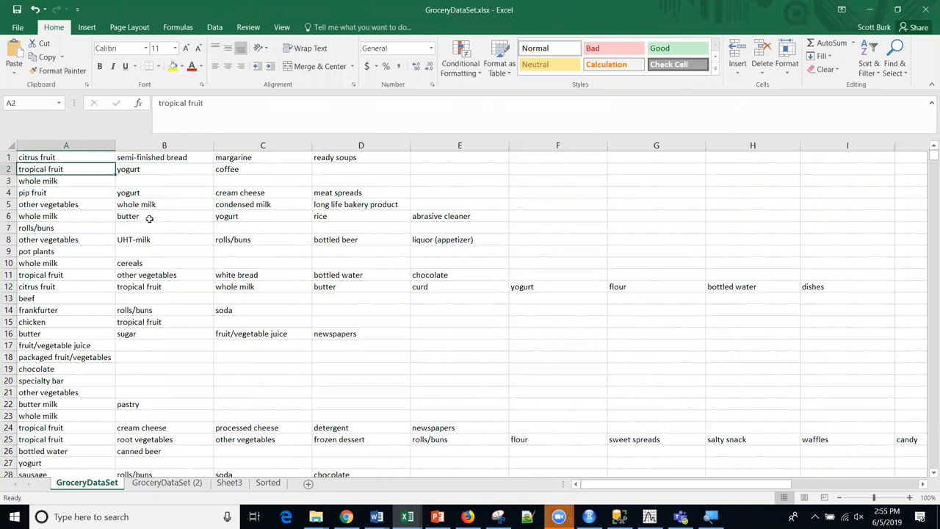
{"action": "left_click", "coordinate": [64, 157]}
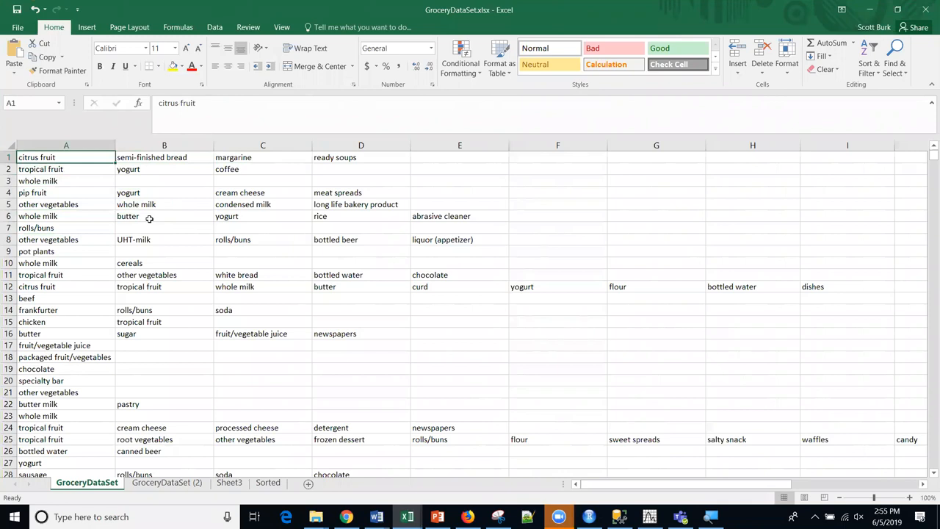
{"action": "left_click", "coordinate": [362, 157]}
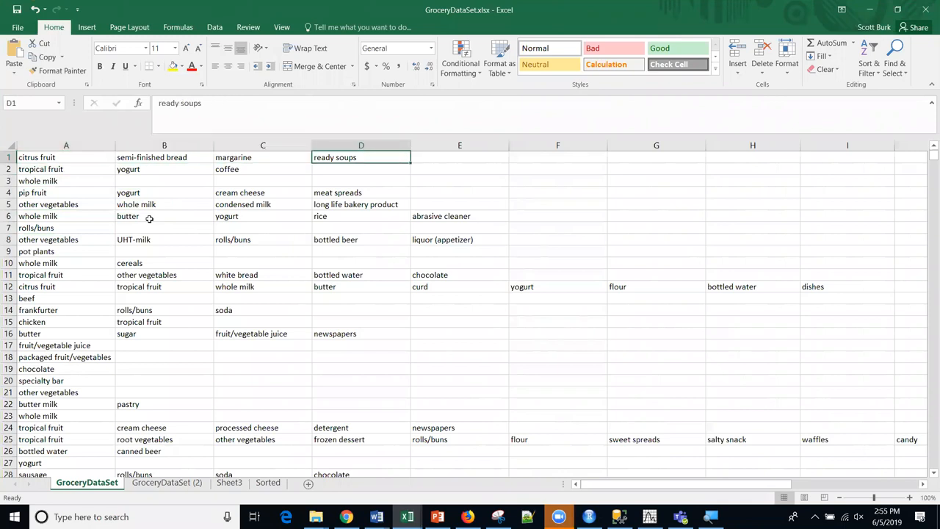
{"action": "left_click", "coordinate": [65, 169]}
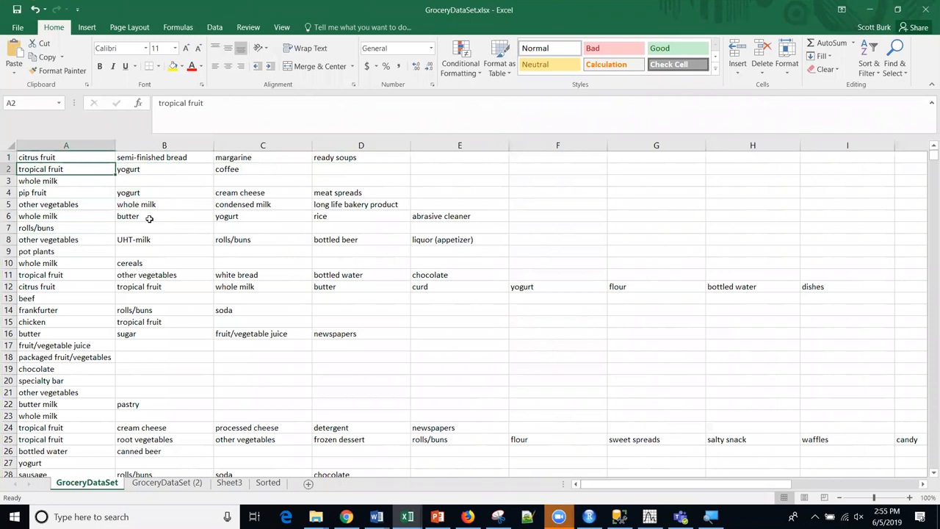
{"action": "left_click", "coordinate": [164, 169]}
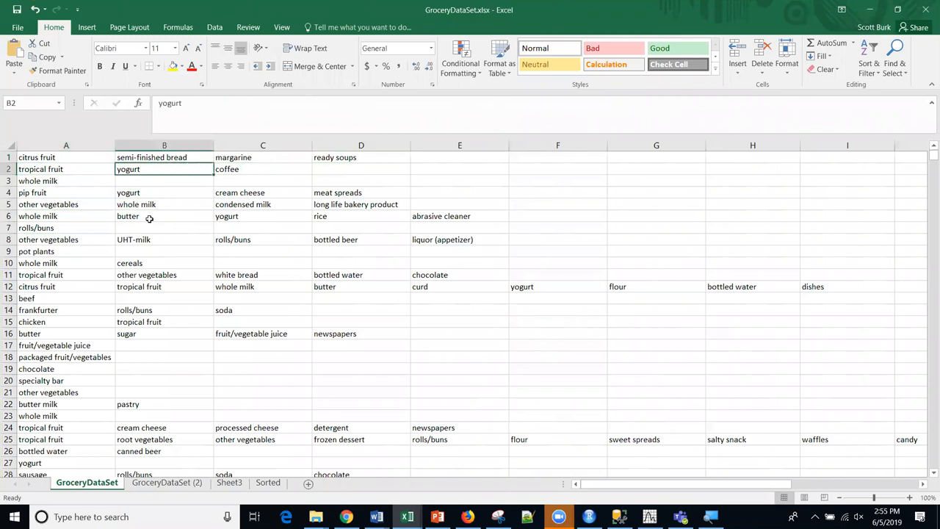
{"action": "left_click", "coordinate": [66, 181]}
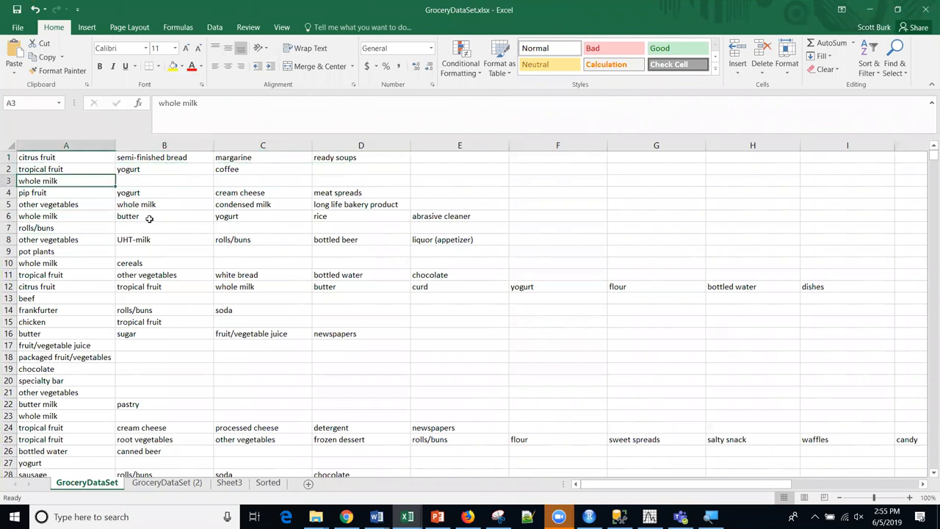
{"action": "mouse_move", "coordinate": [104, 200]}
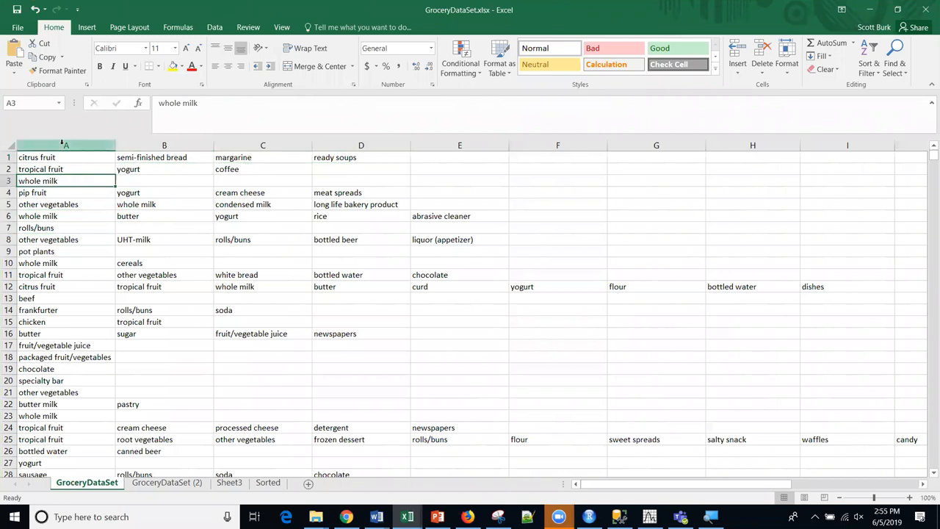
- Select item columns A, B, C and E in turn, then return to the RStudio session
{"action": "left_click", "coordinate": [65, 146]}
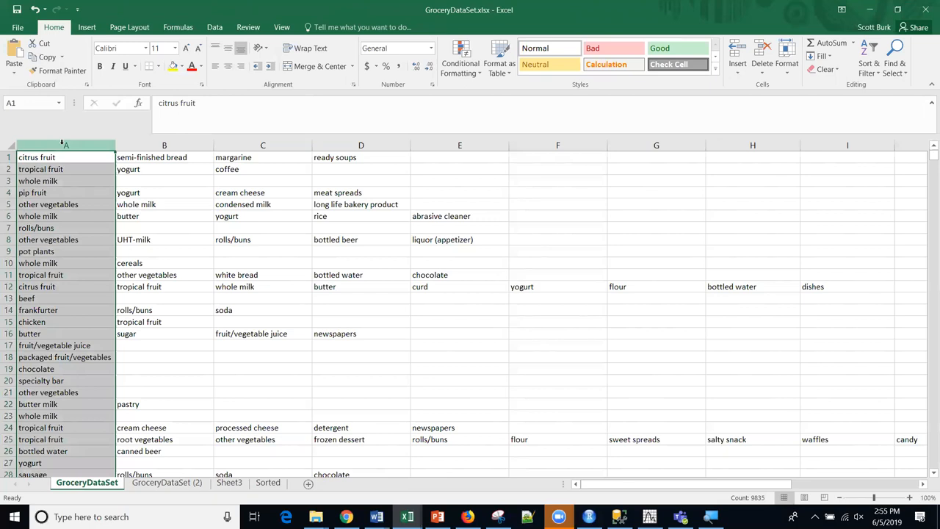
{"action": "left_click", "coordinate": [165, 158]}
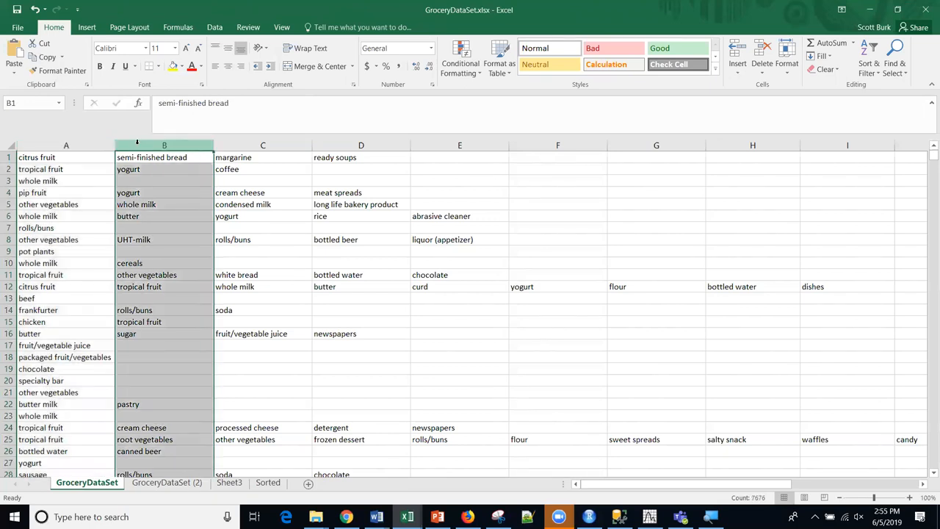
{"action": "left_click", "coordinate": [261, 157]}
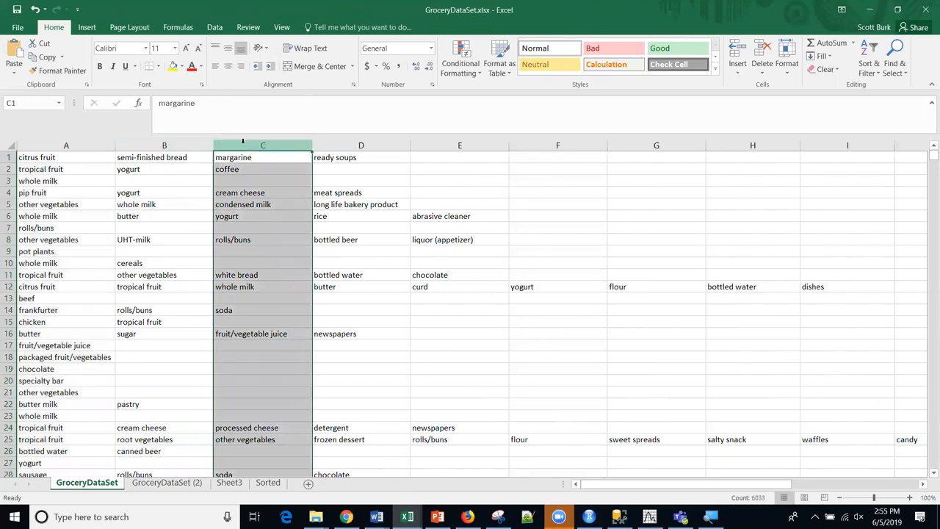
{"action": "left_click", "coordinate": [361, 157]}
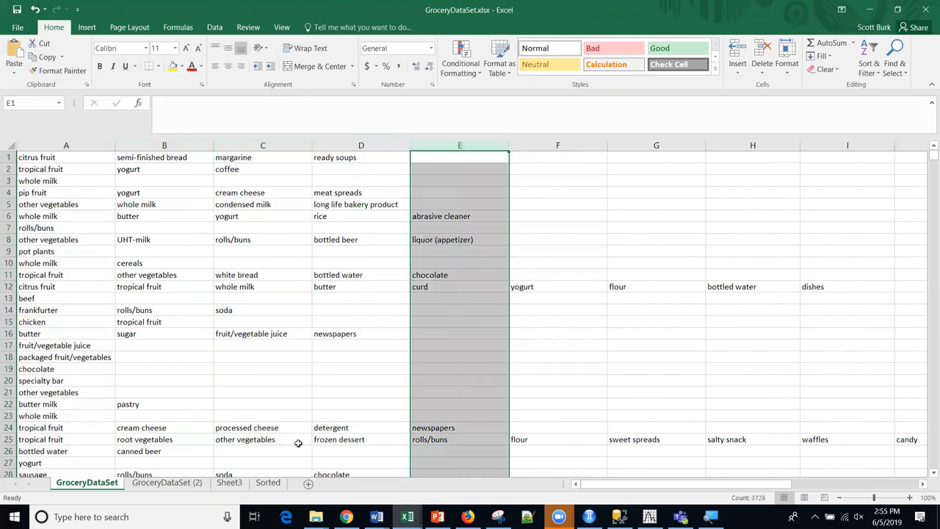
{"action": "mouse_move", "coordinate": [298, 443]}
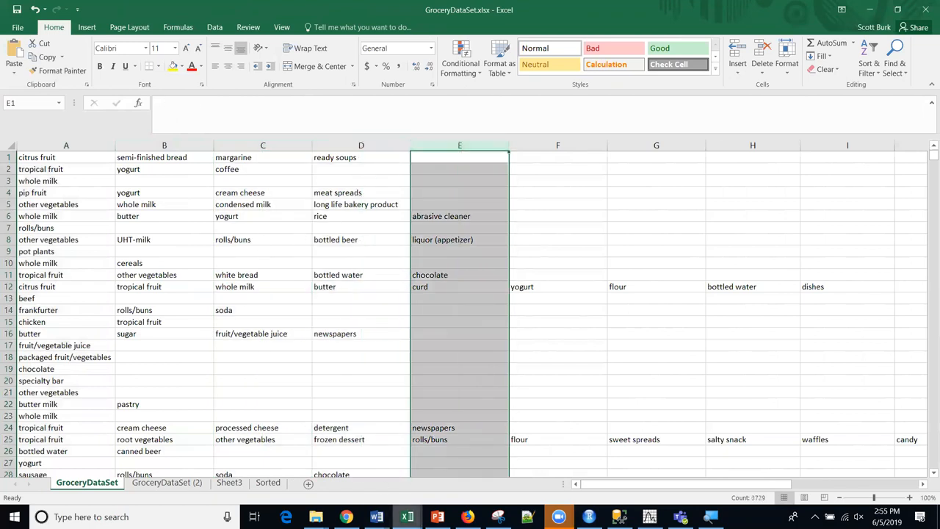
{"action": "left_click", "coordinate": [588, 517]}
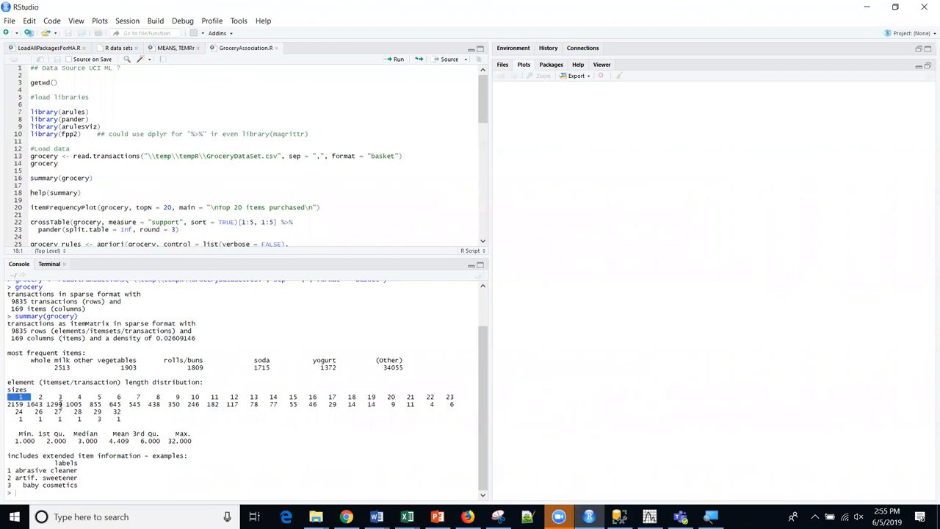
{"action": "left_click_drag", "start_coordinate": [11, 397], "coordinate": [121, 418]}
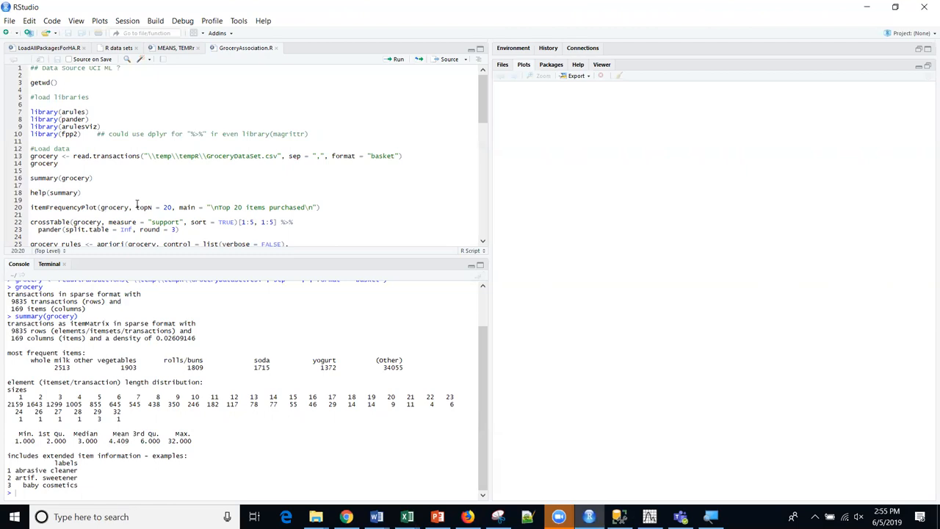
- Run itemFrequencyPlot for the top 20 items purchased, led by whole milk
{"action": "left_click", "coordinate": [397, 59]}
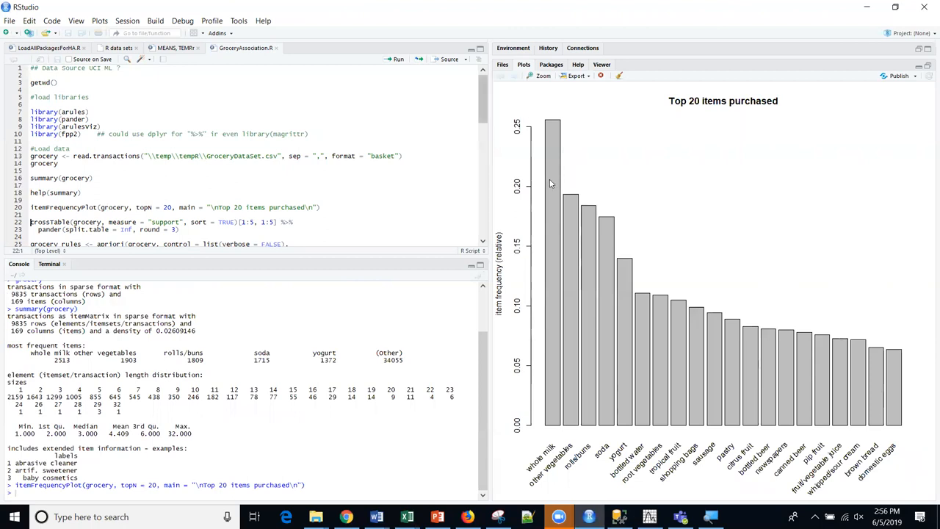
{"action": "mouse_move", "coordinate": [555, 197]}
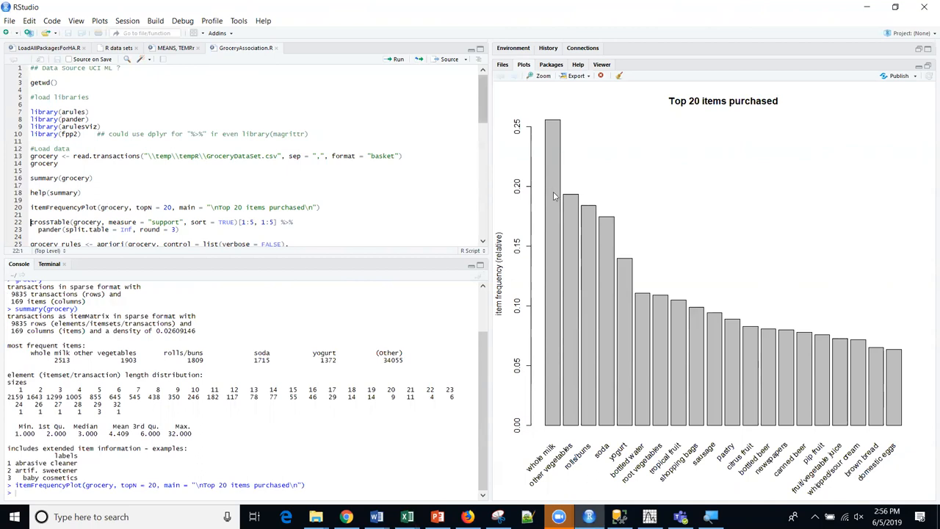
{"action": "mouse_move", "coordinate": [571, 447]}
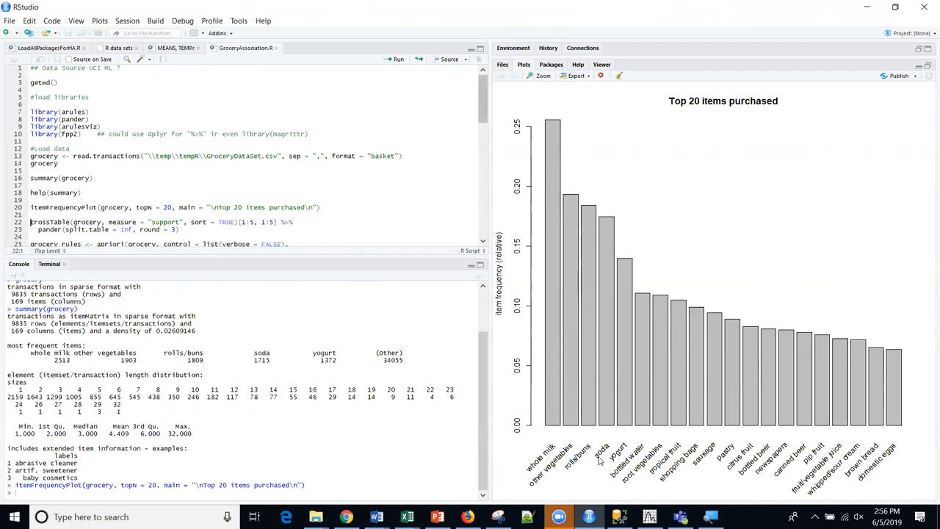
{"action": "mouse_move", "coordinate": [138, 263]}
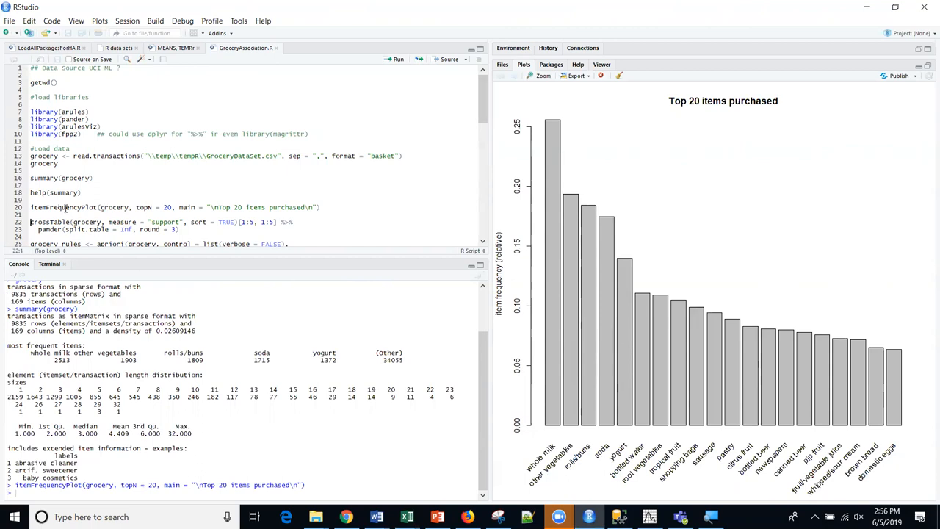
{"action": "mouse_move", "coordinate": [181, 209]}
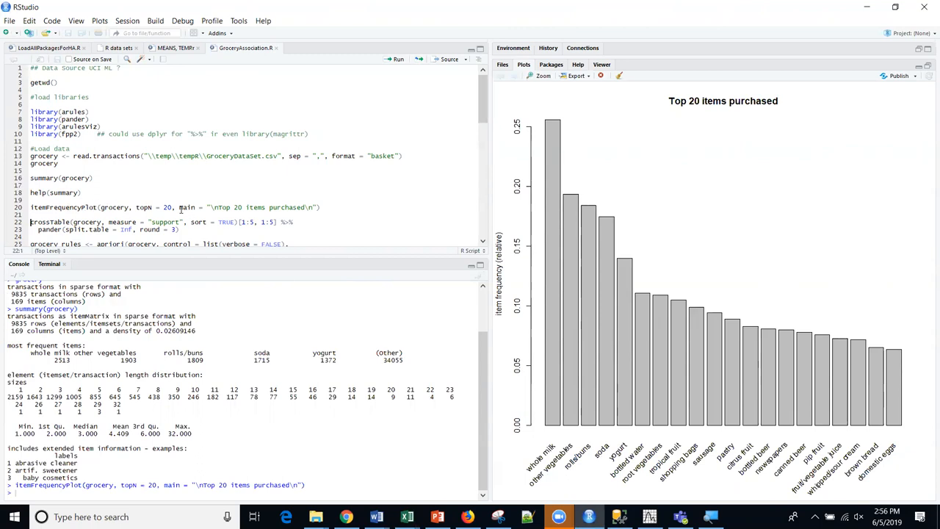
{"action": "double_click", "coordinate": [62, 206]}
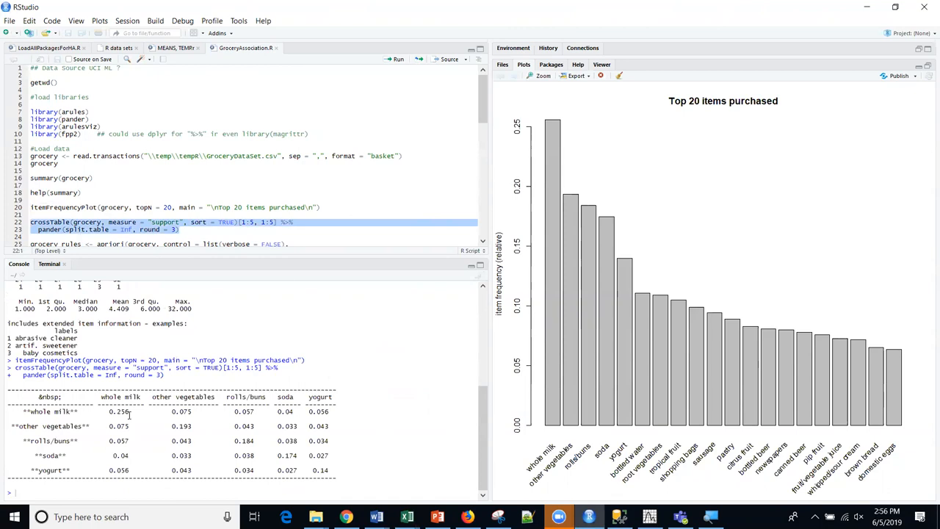
- Review crossTable shares for whole milk with other vegetables and rolls/buns, then reach the apriori call
{"action": "double_click", "coordinate": [121, 411]}
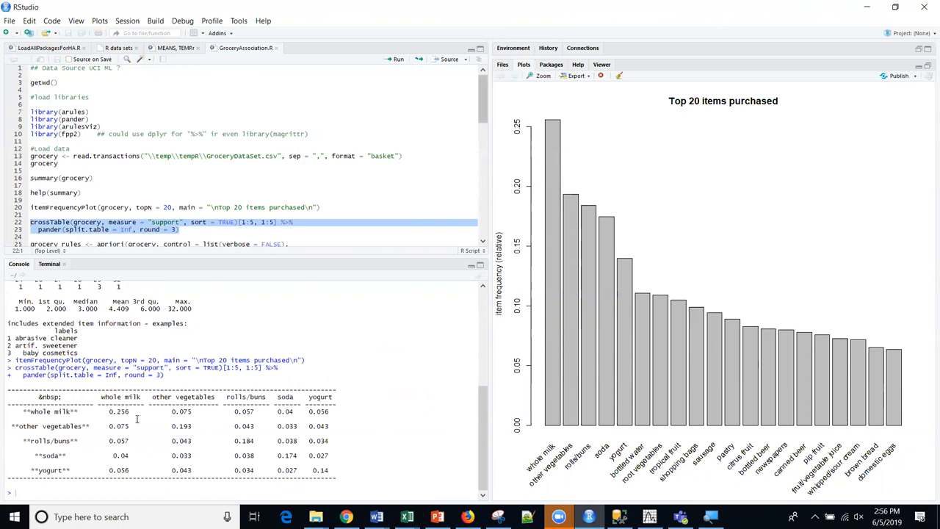
{"action": "mouse_move", "coordinate": [200, 413]}
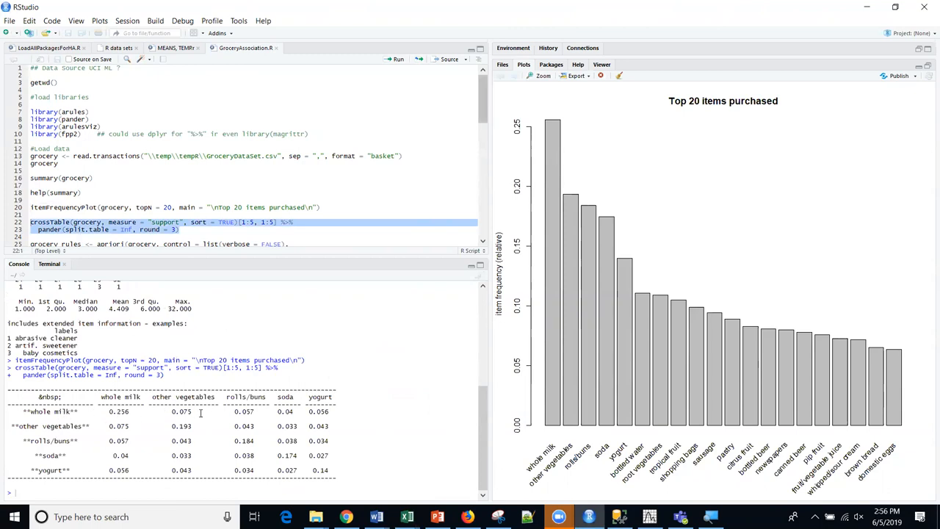
{"action": "double_click", "coordinate": [182, 412]}
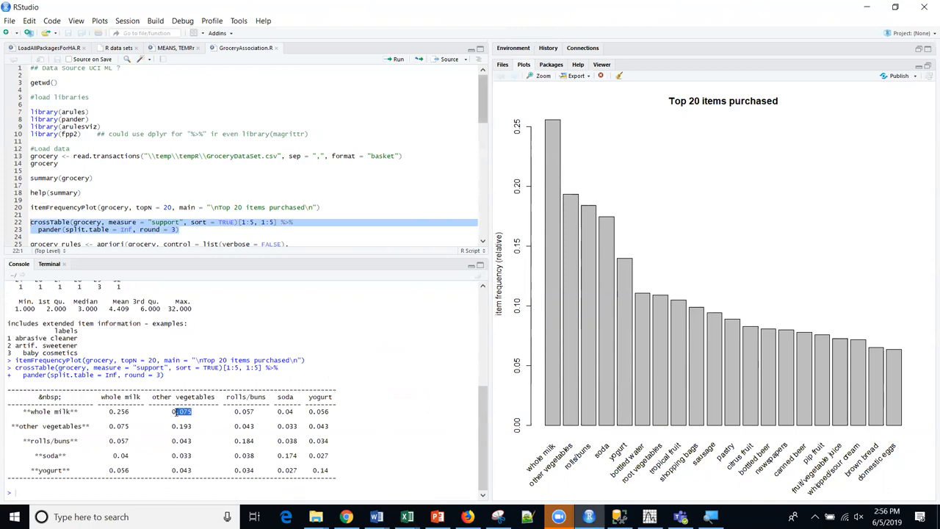
{"action": "double_click", "coordinate": [182, 411]}
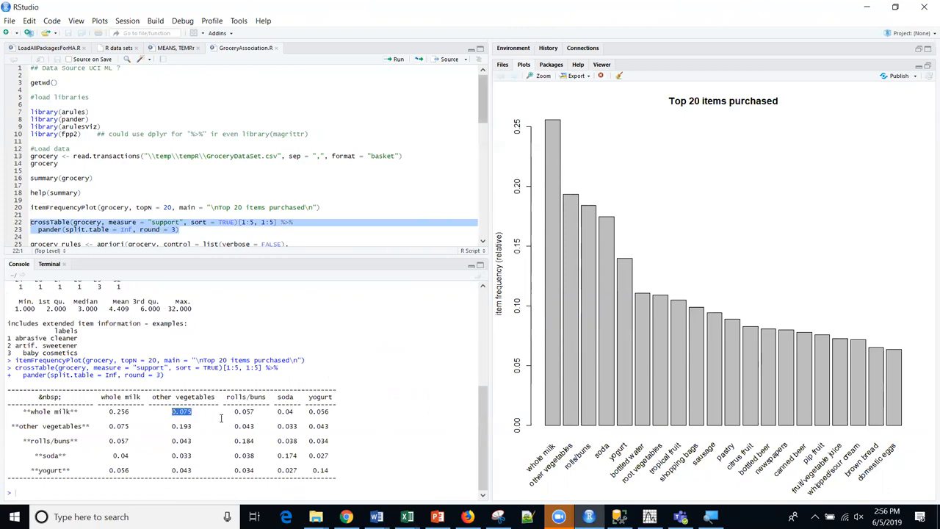
{"action": "left_click", "coordinate": [244, 412]}
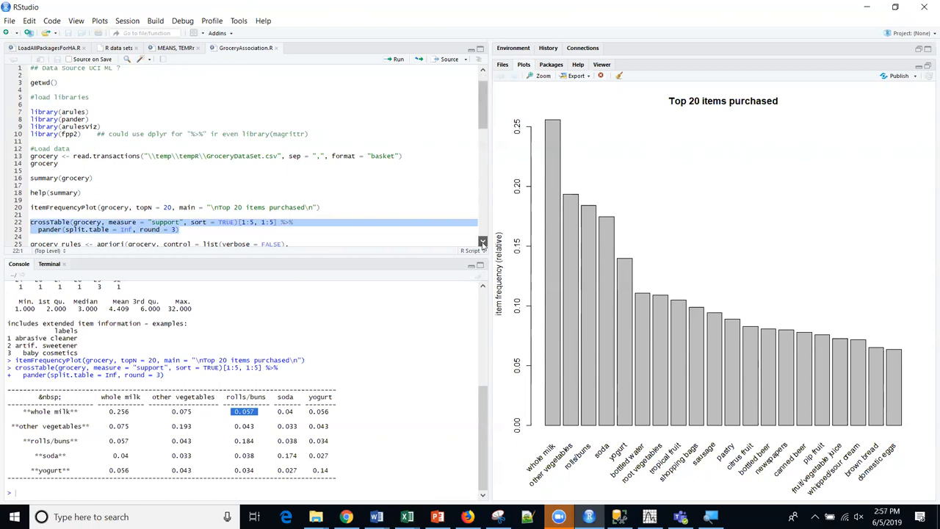
{"action": "scroll", "scroll_direction": "down", "scroll_amount": 3}
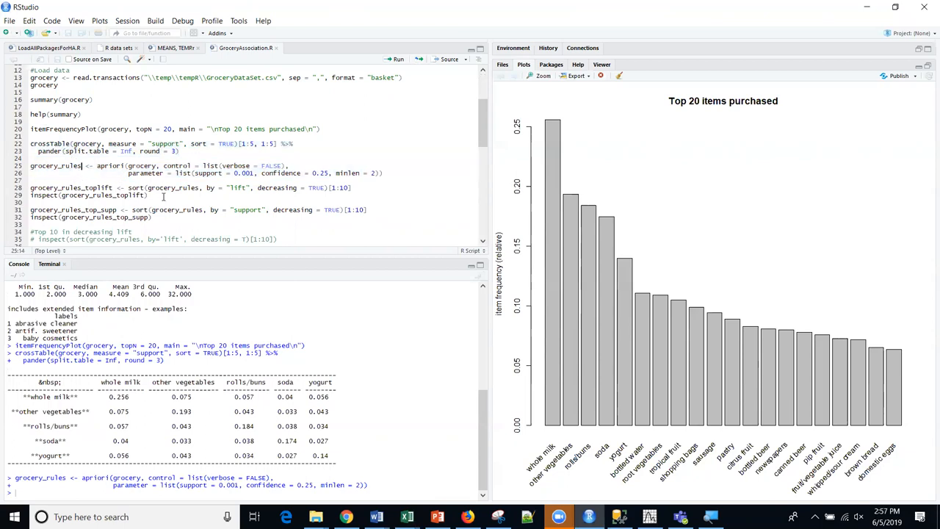
- Run the sort-by-lift lines listing the ten highest-lift rules, led by beer and wine to liquor
{"action": "left_click_drag", "start_coordinate": [29, 188], "coordinate": [147, 196]}
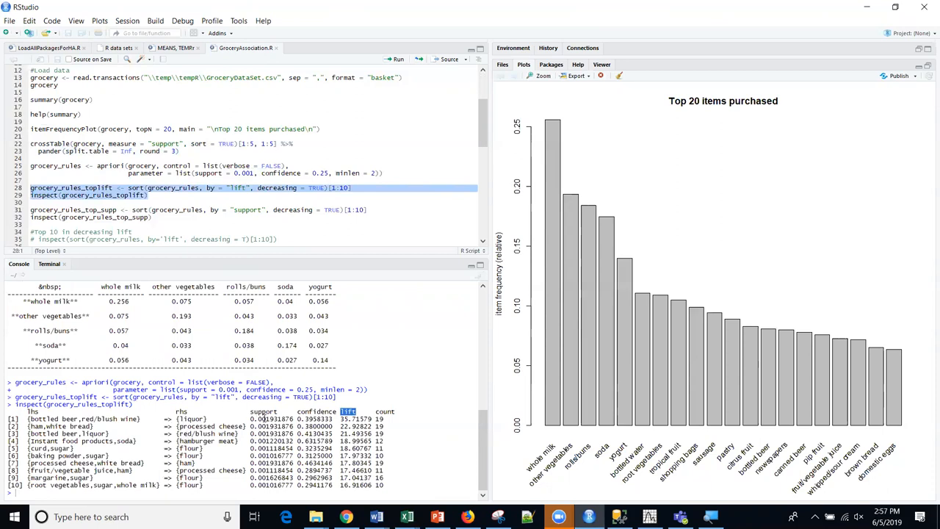
{"action": "mouse_move", "coordinate": [3, 429]}
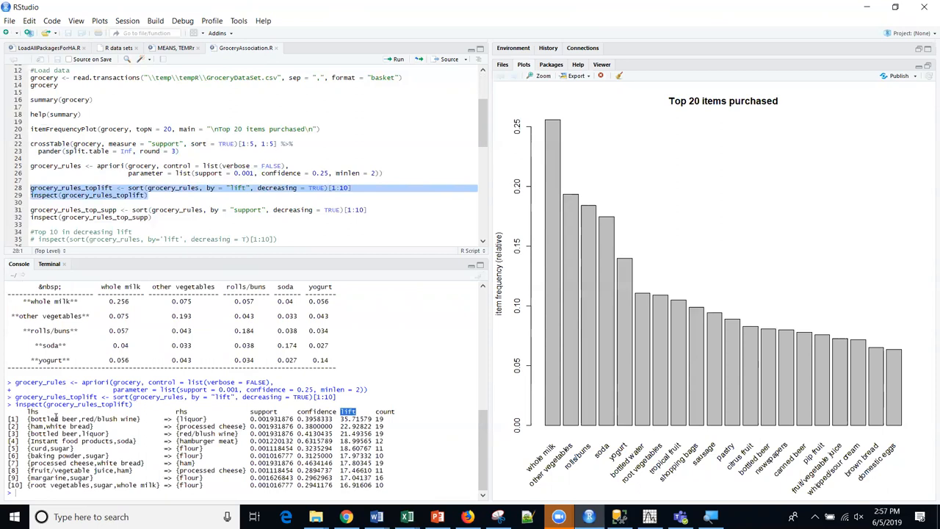
{"action": "mouse_move", "coordinate": [59, 419]}
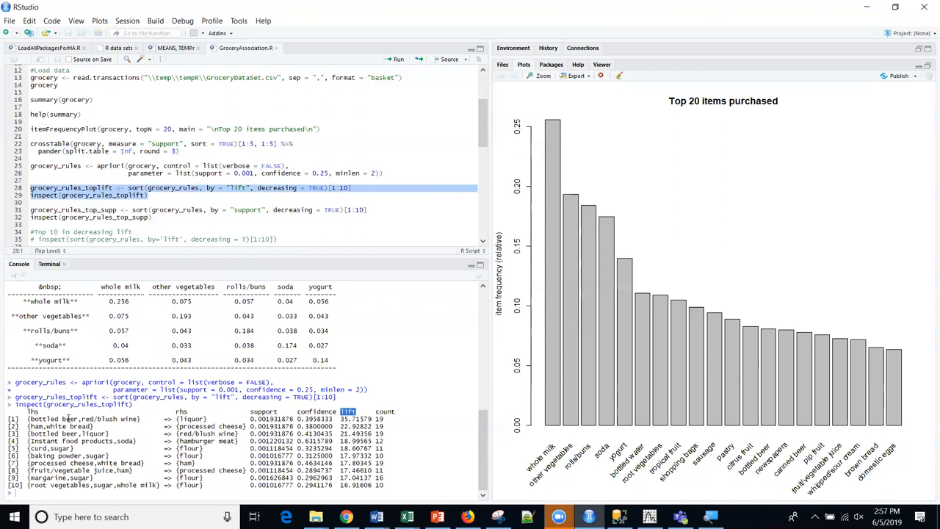
{"action": "double_click", "coordinate": [88, 419]}
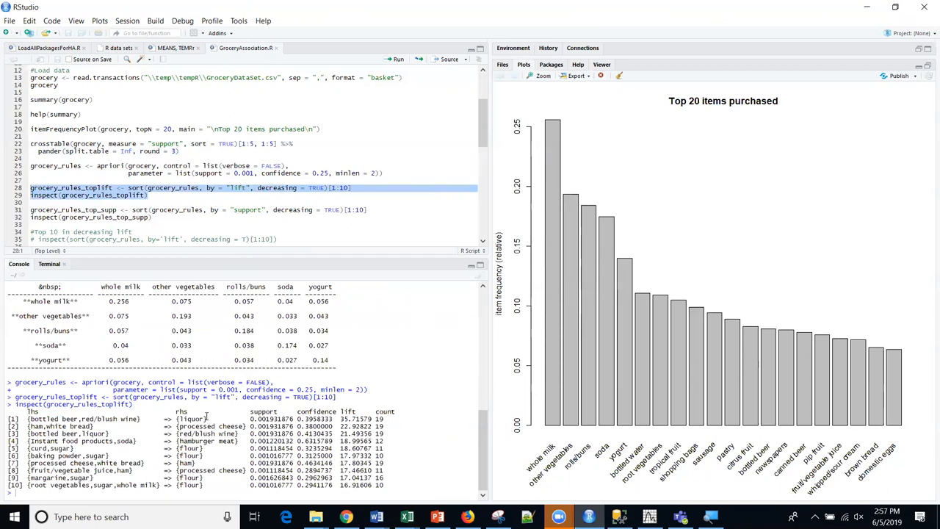
{"action": "double_click", "coordinate": [191, 418]}
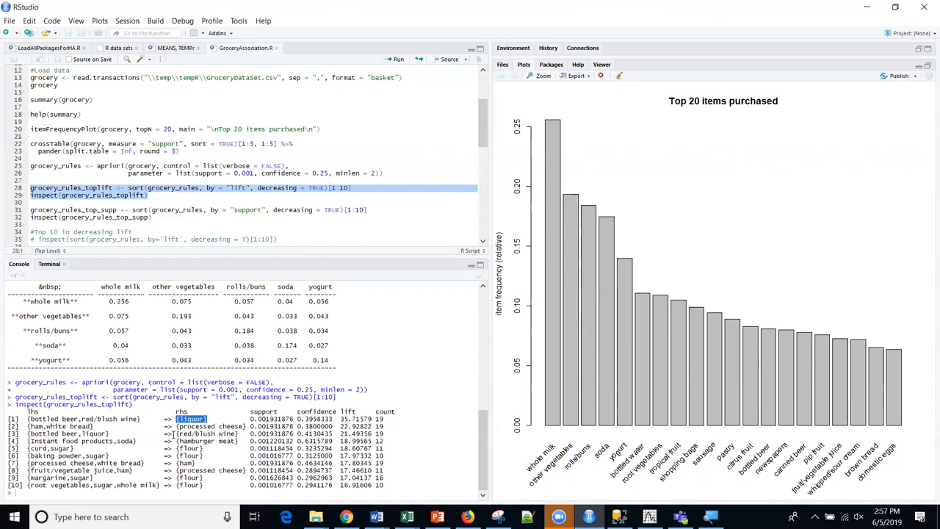
{"action": "mouse_move", "coordinate": [174, 435]}
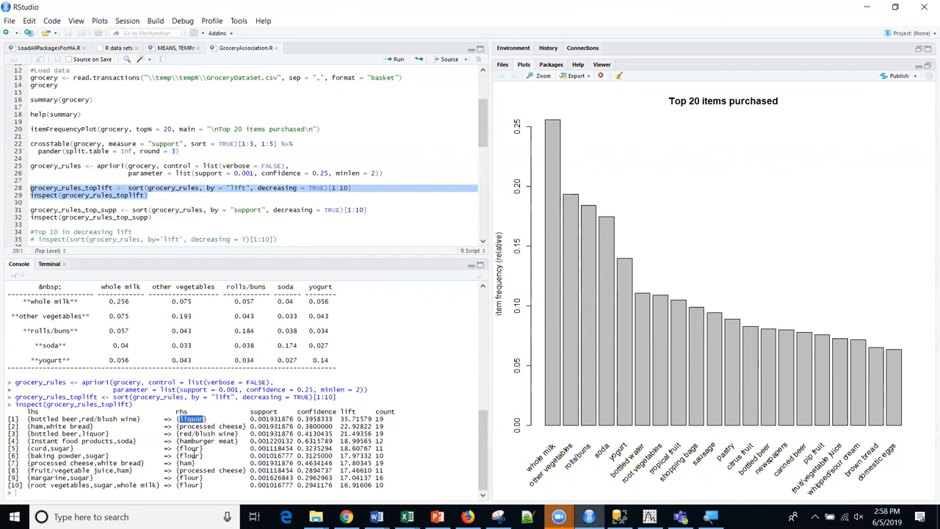
{"action": "mouse_move", "coordinate": [194, 453]}
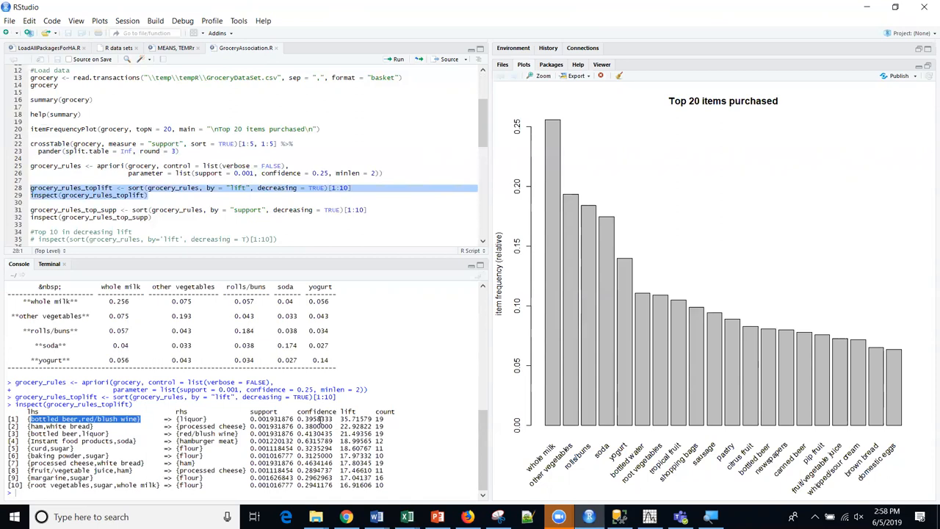
- Examine the first rule's items and ham with white bread in rule 2 before the sort-by-support run
{"action": "double_click", "coordinate": [316, 419]}
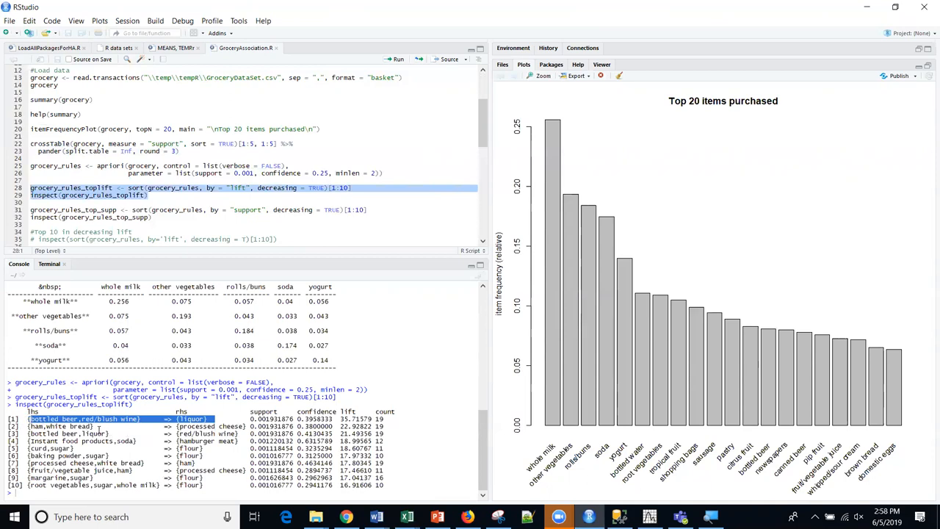
{"action": "left_click", "coordinate": [59, 426]}
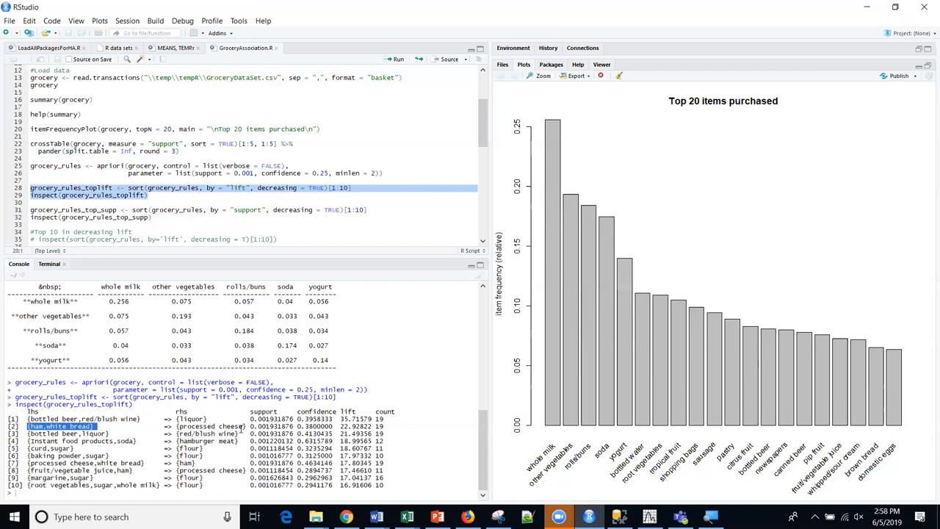
{"action": "left_click", "coordinate": [66, 434]}
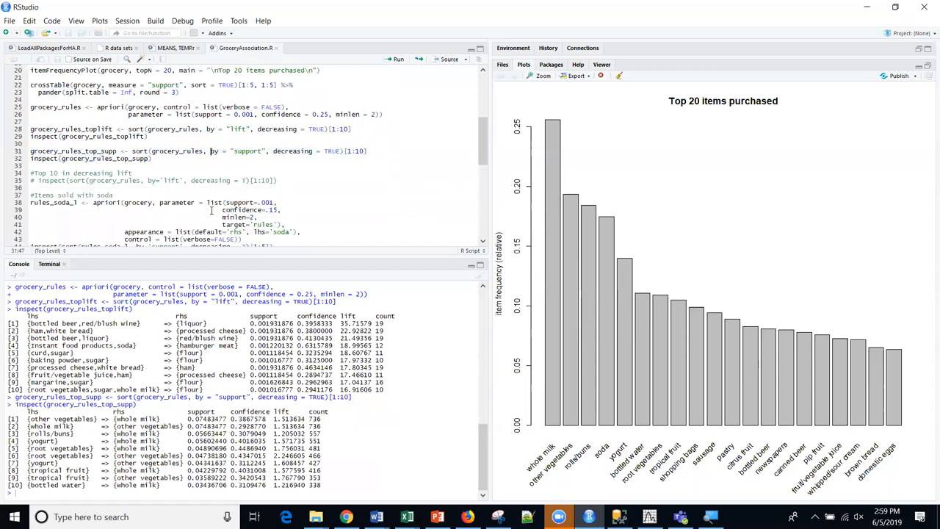
- Run the rules_soda_1 apriori block listing the five soda-first rules by support
{"action": "scroll", "scroll_direction": "down", "scroll_amount": 3}
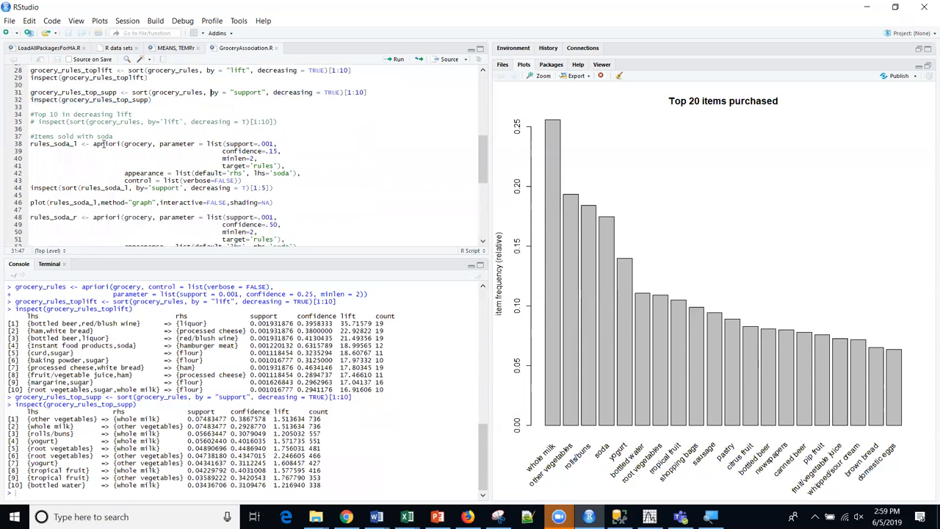
{"action": "double_click", "coordinate": [106, 144]}
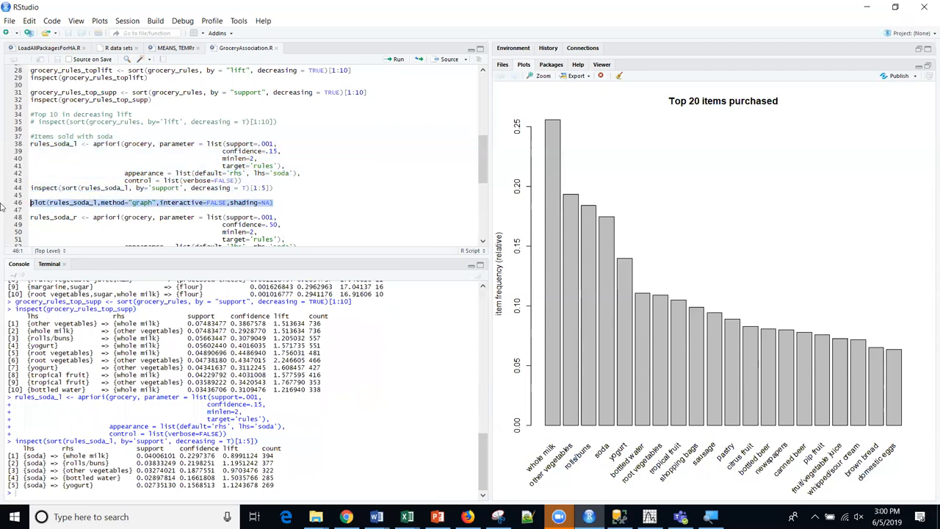
{"action": "mouse_move", "coordinate": [67, 174]}
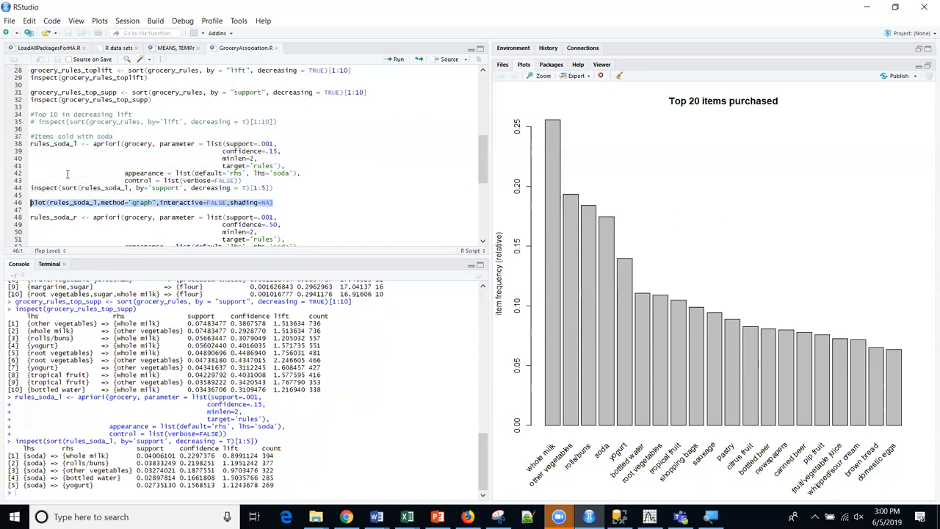
- Plot rules_soda_1 with method='graph', linking soda to whole milk, rolls/buns and yogurt
{"action": "left_click", "coordinate": [395, 59]}
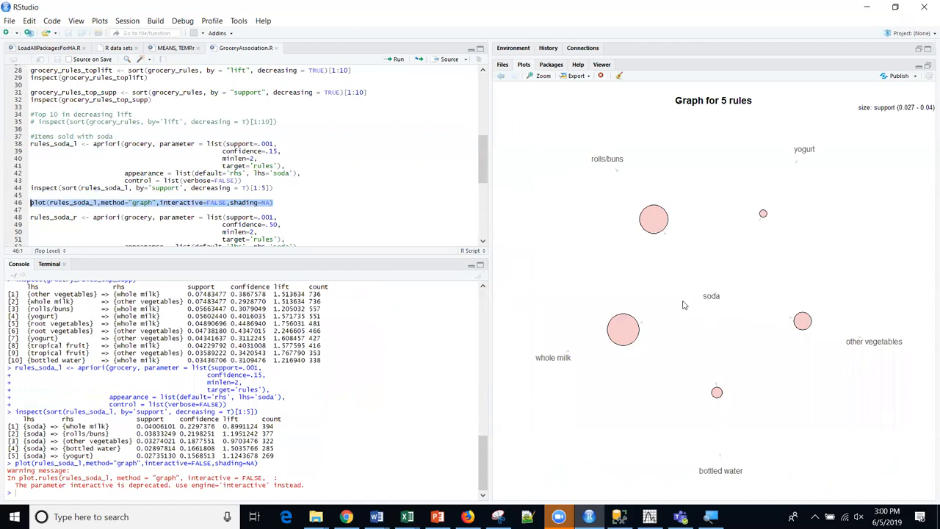
{"action": "mouse_move", "coordinate": [801, 321]}
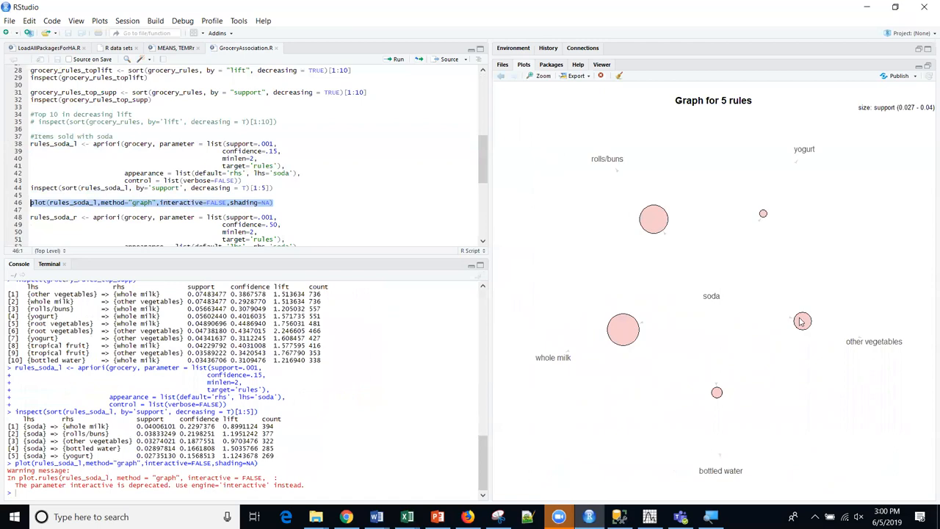
{"action": "mouse_move", "coordinate": [641, 230]}
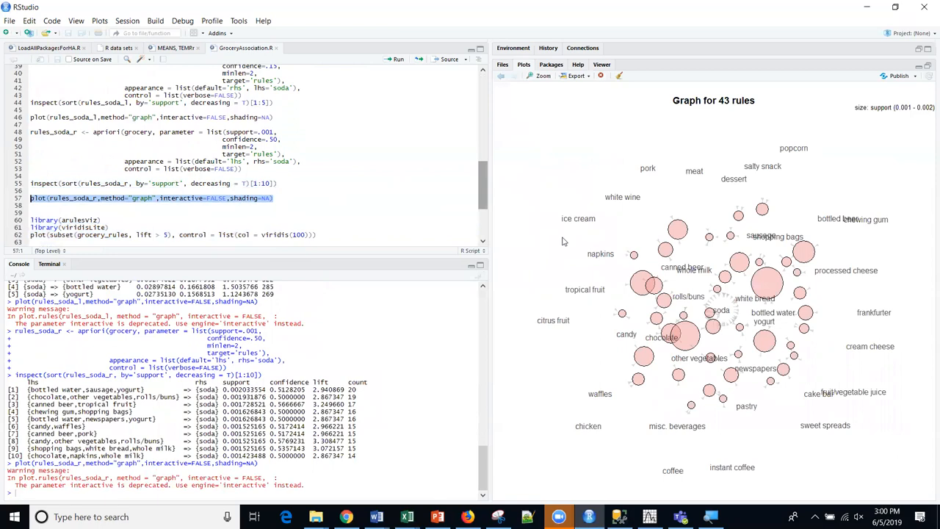
{"action": "mouse_move", "coordinate": [703, 305]}
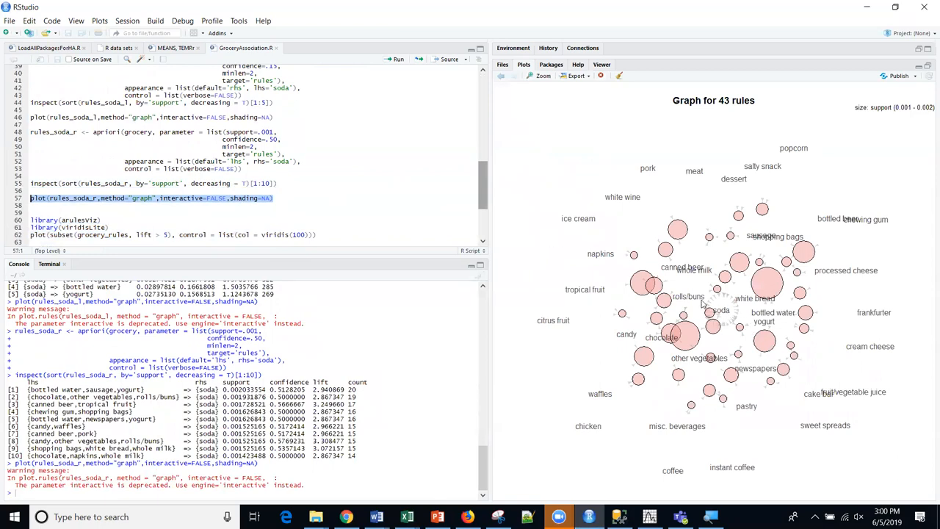
{"action": "mouse_move", "coordinate": [697, 344]}
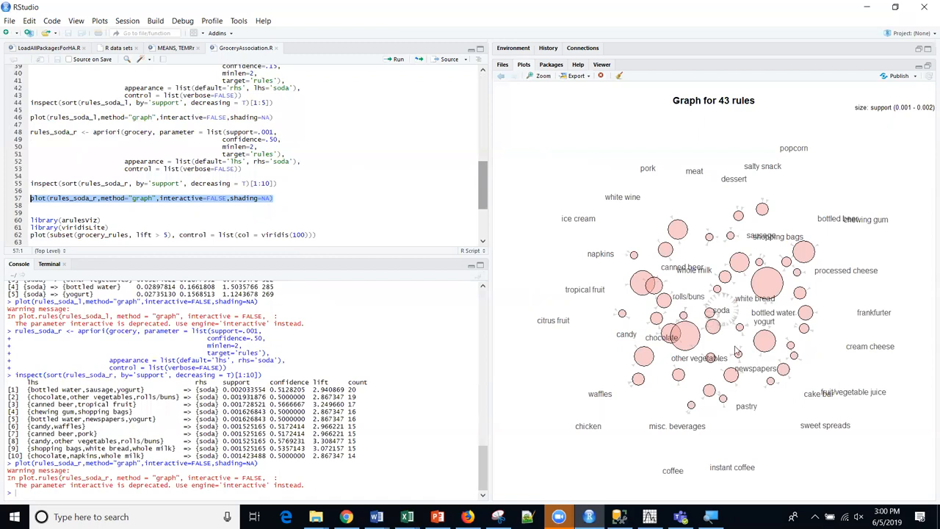
{"action": "mouse_move", "coordinate": [752, 354]}
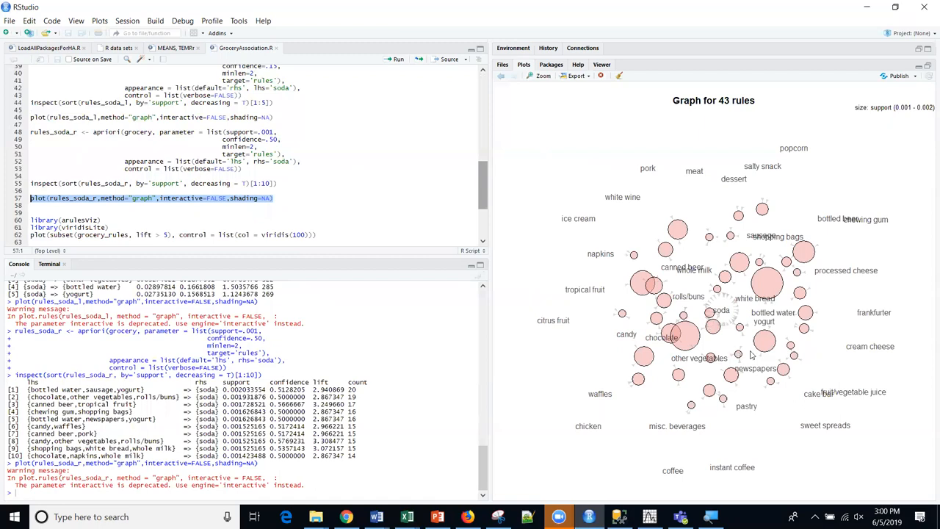
{"action": "mouse_move", "coordinate": [702, 303]}
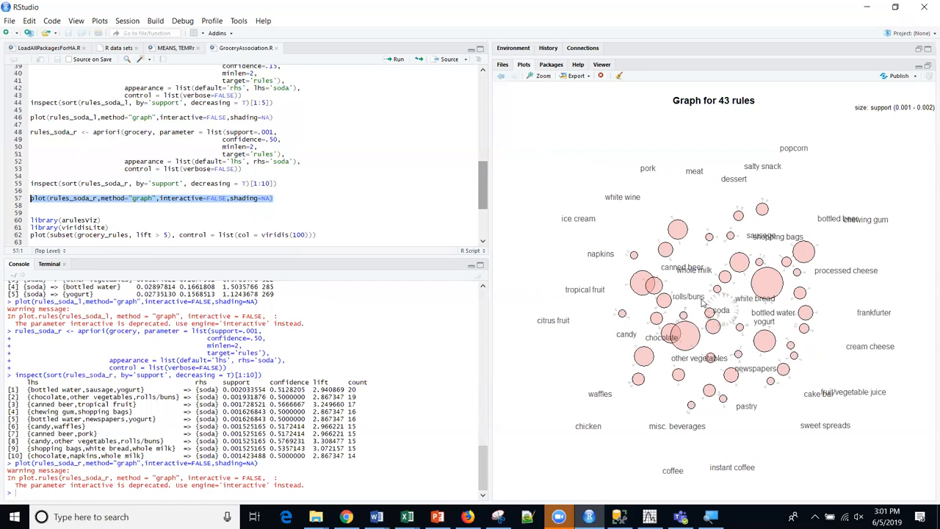
{"action": "mouse_move", "coordinate": [733, 345]}
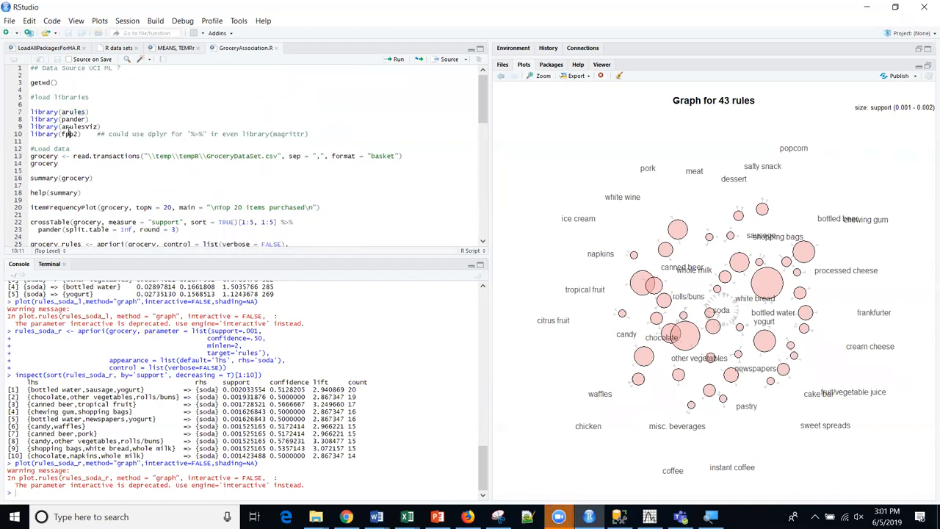
{"action": "double_click", "coordinate": [81, 127]}
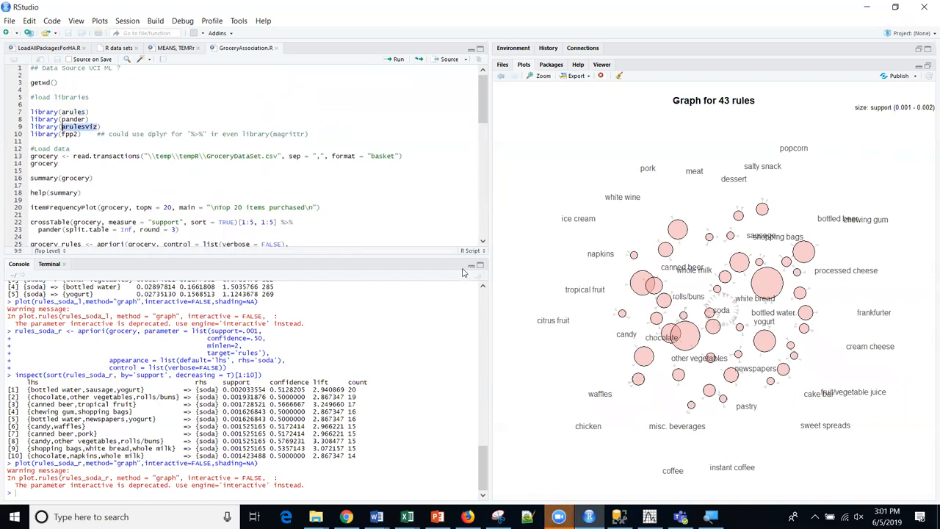